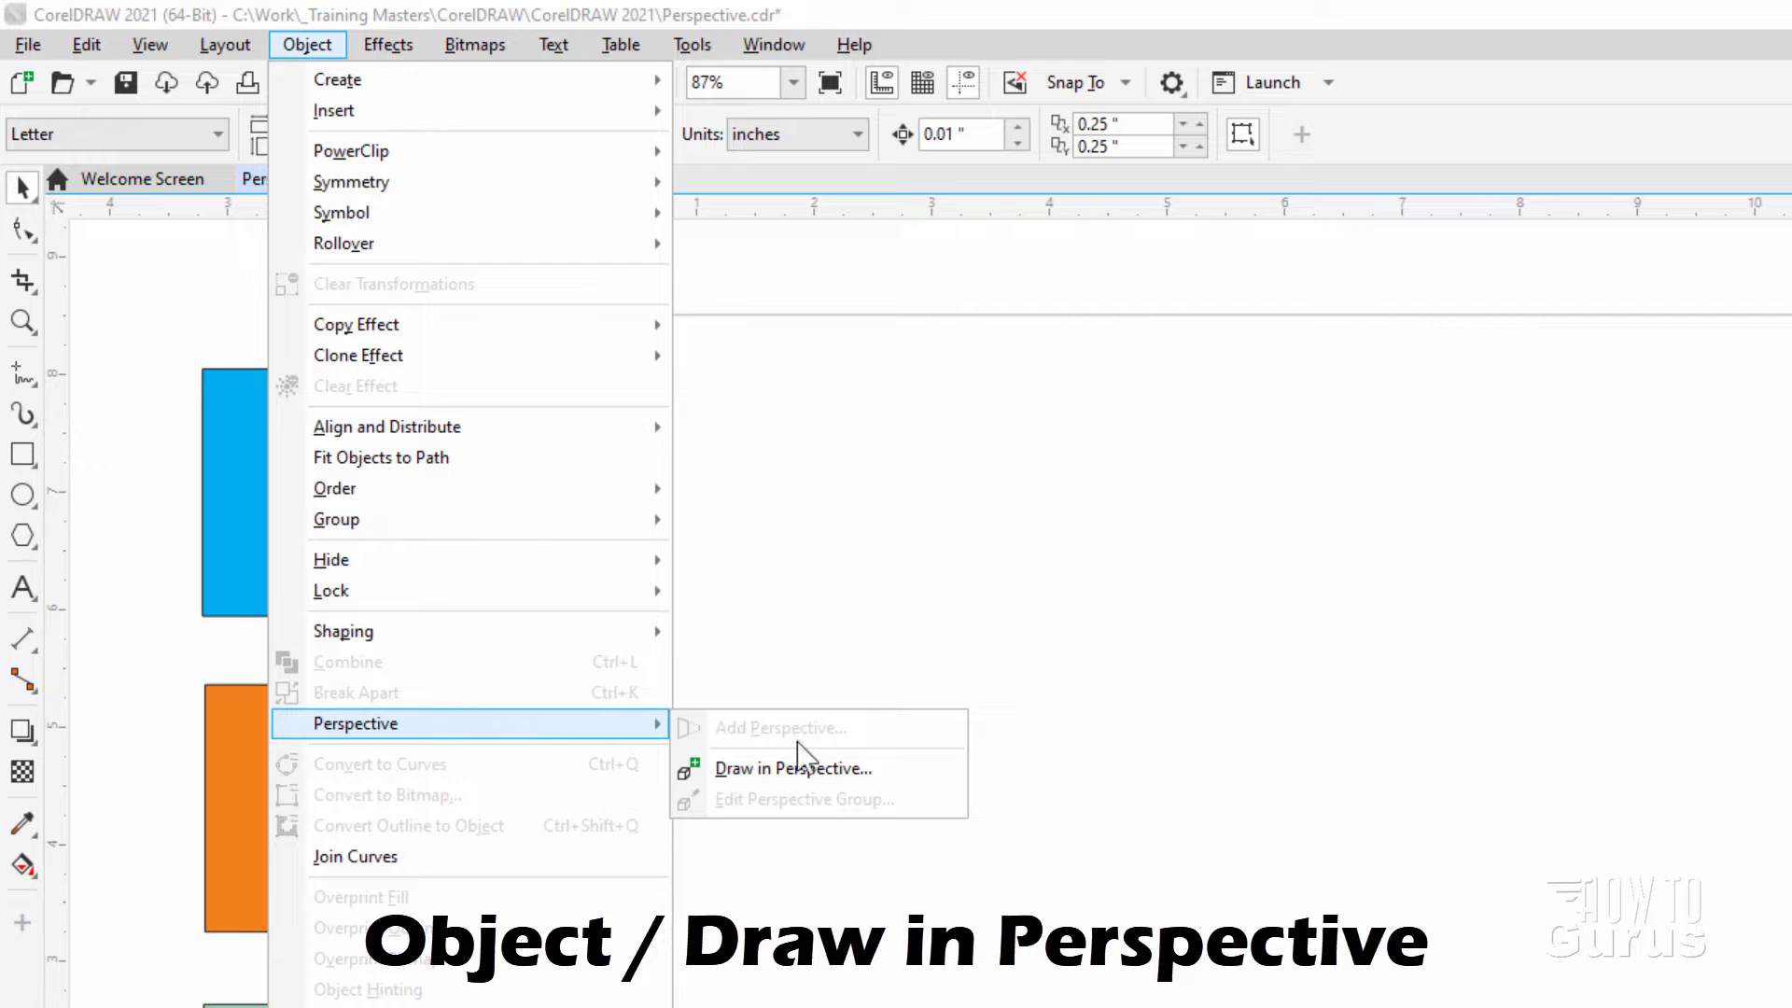
# Turn on Draw in Perspective mode to show the one-, two- and three-point type choices
pyautogui.click(792, 768)
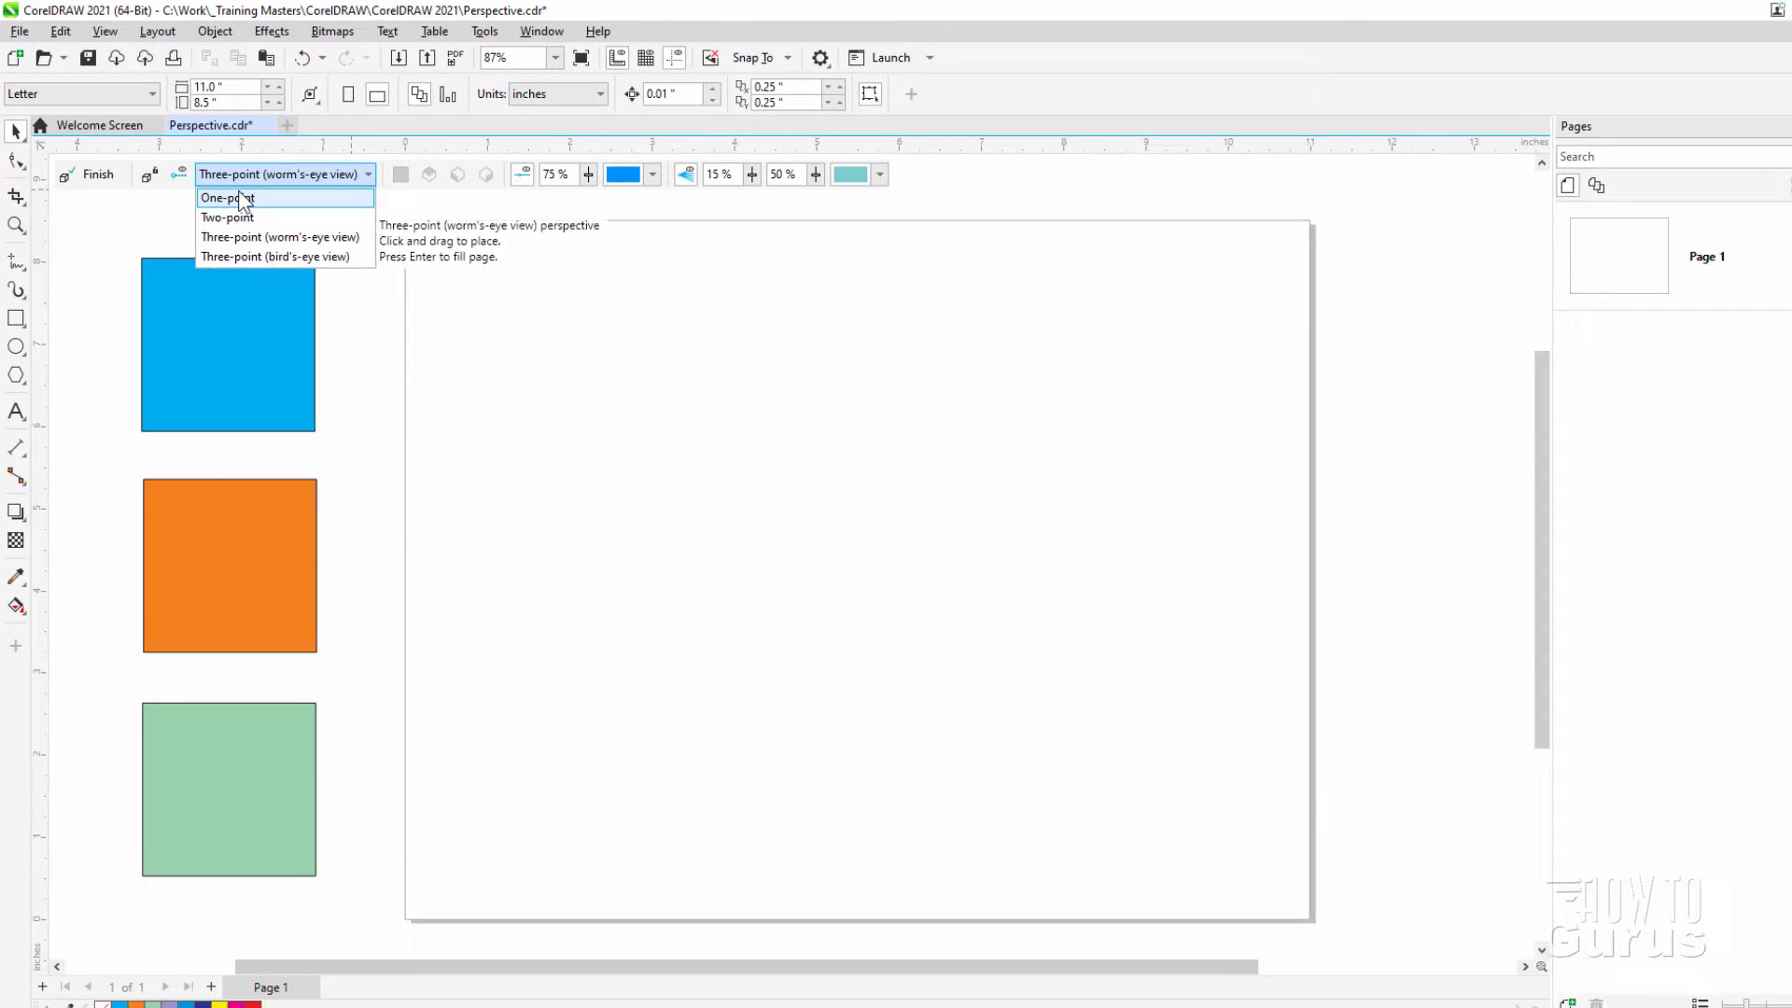
# Switch to a one-point perspective grid with perspective line opacity at 15%
pyautogui.click(225, 198)
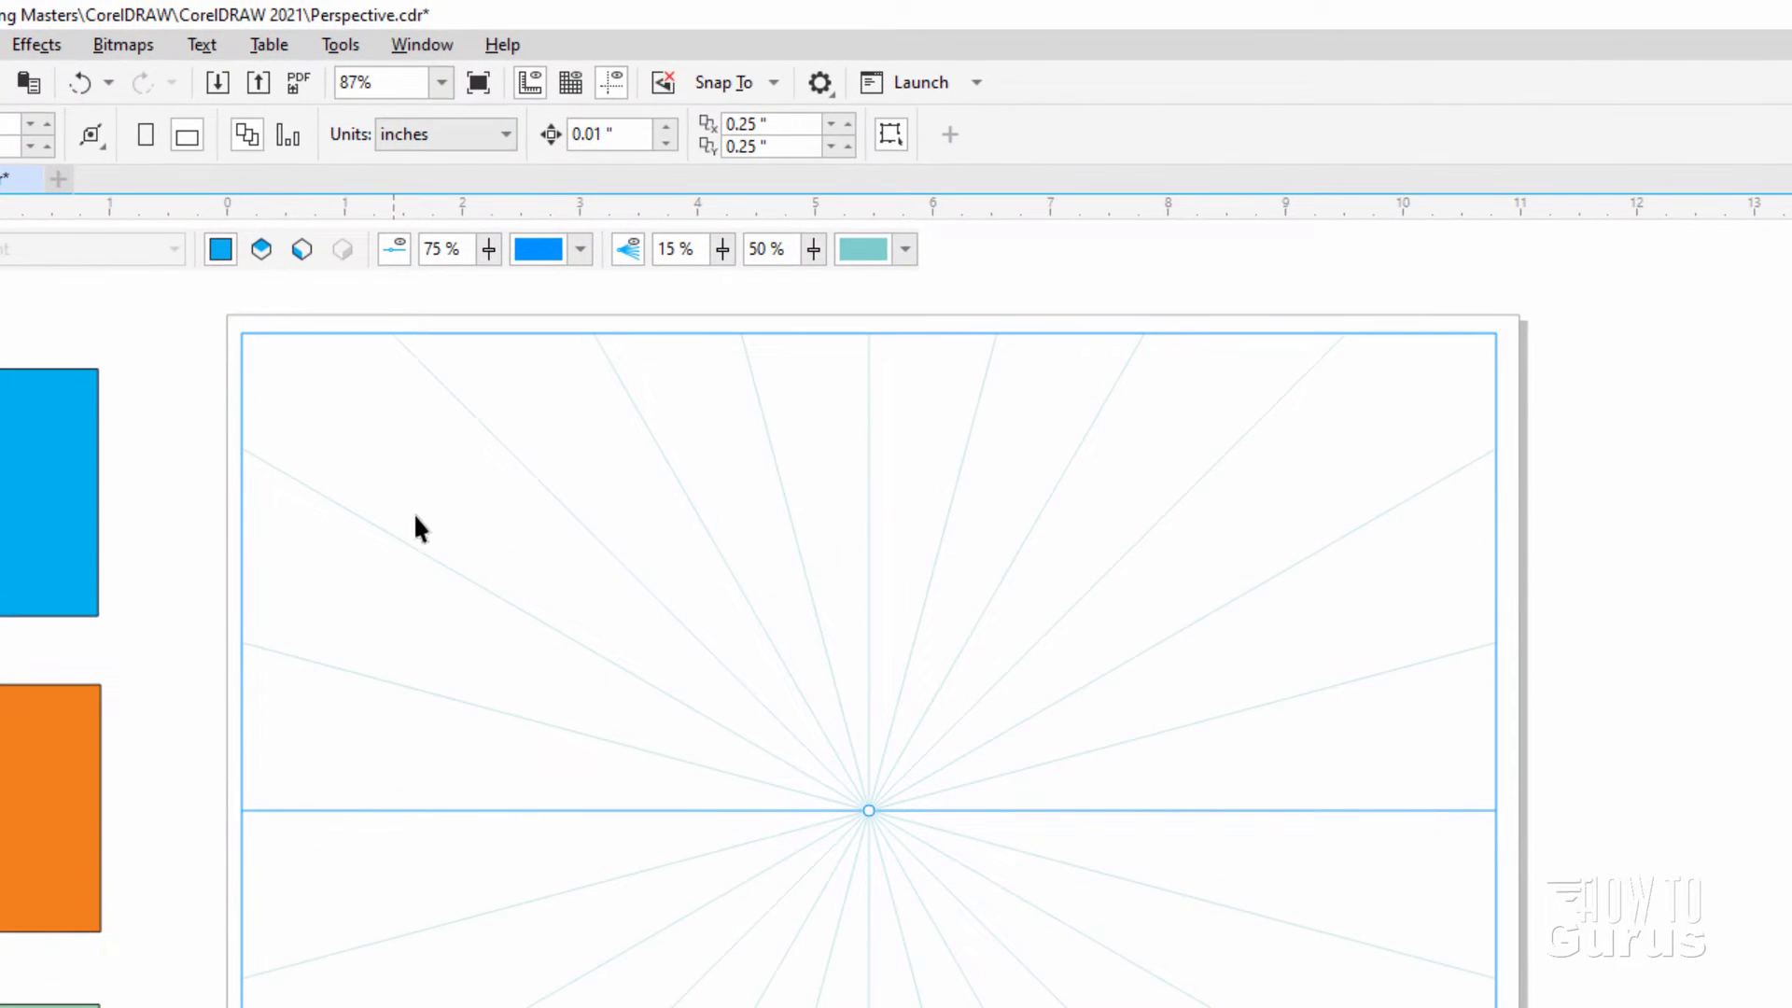
pyautogui.moveTo(600, 238)
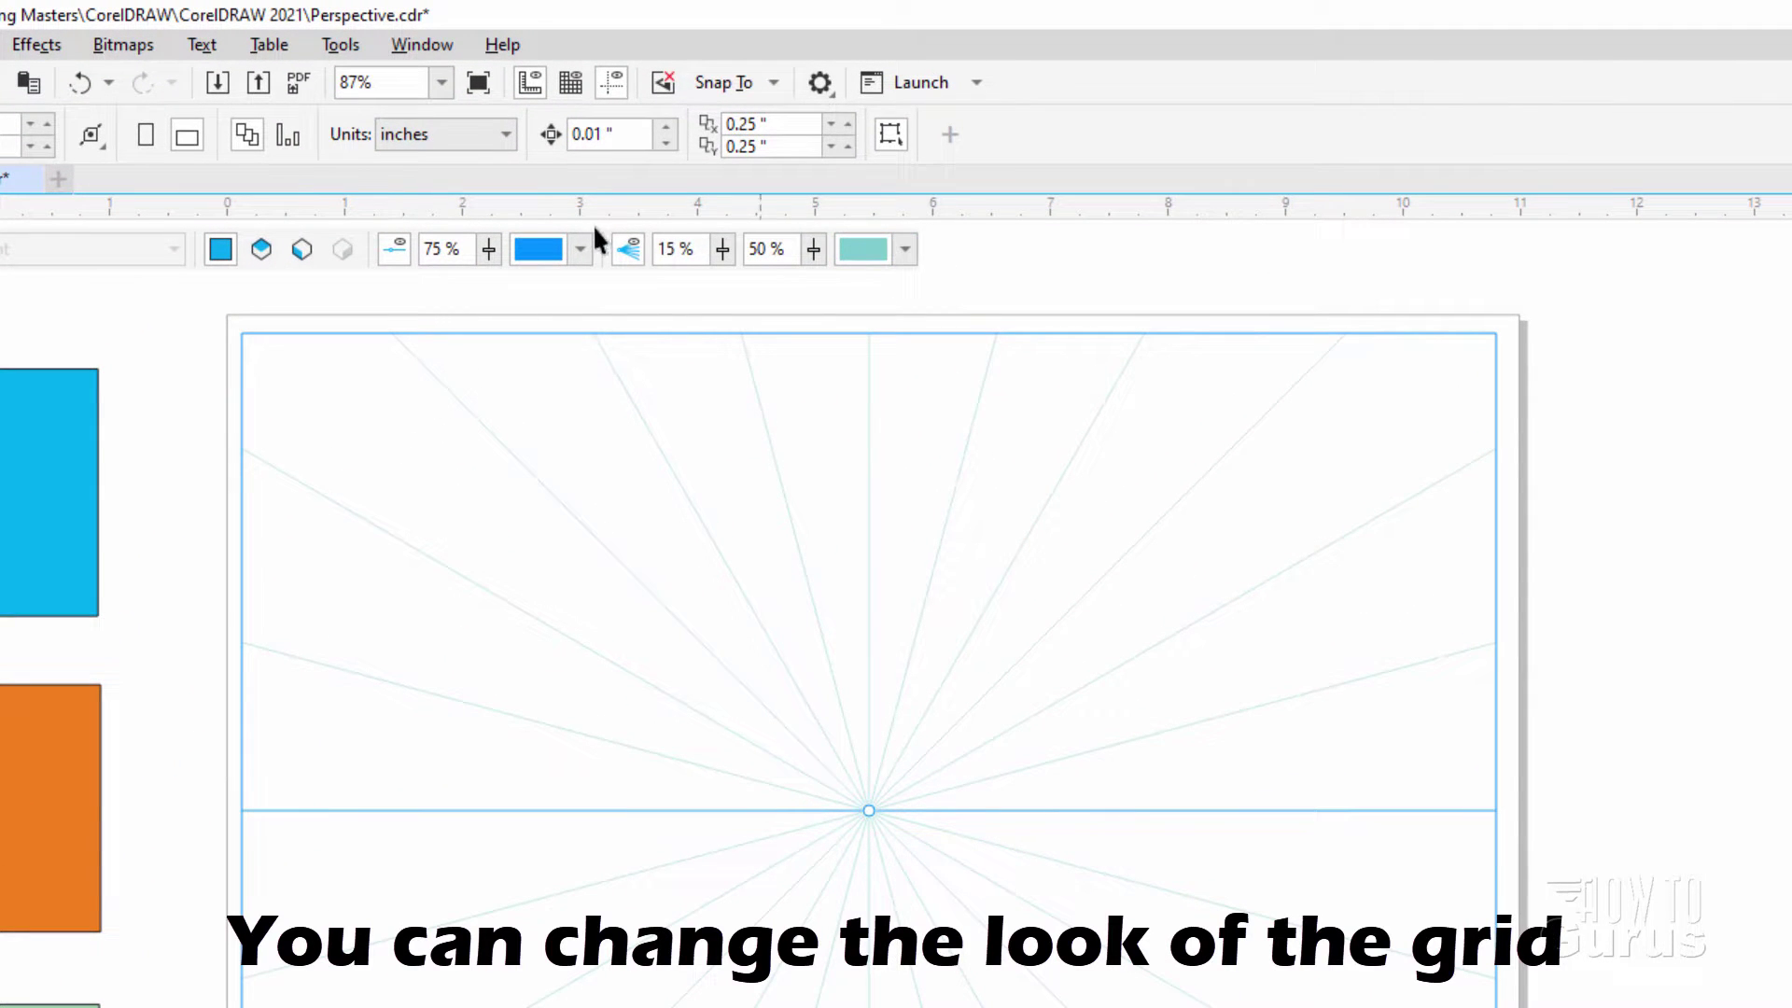
pyautogui.moveTo(394, 248)
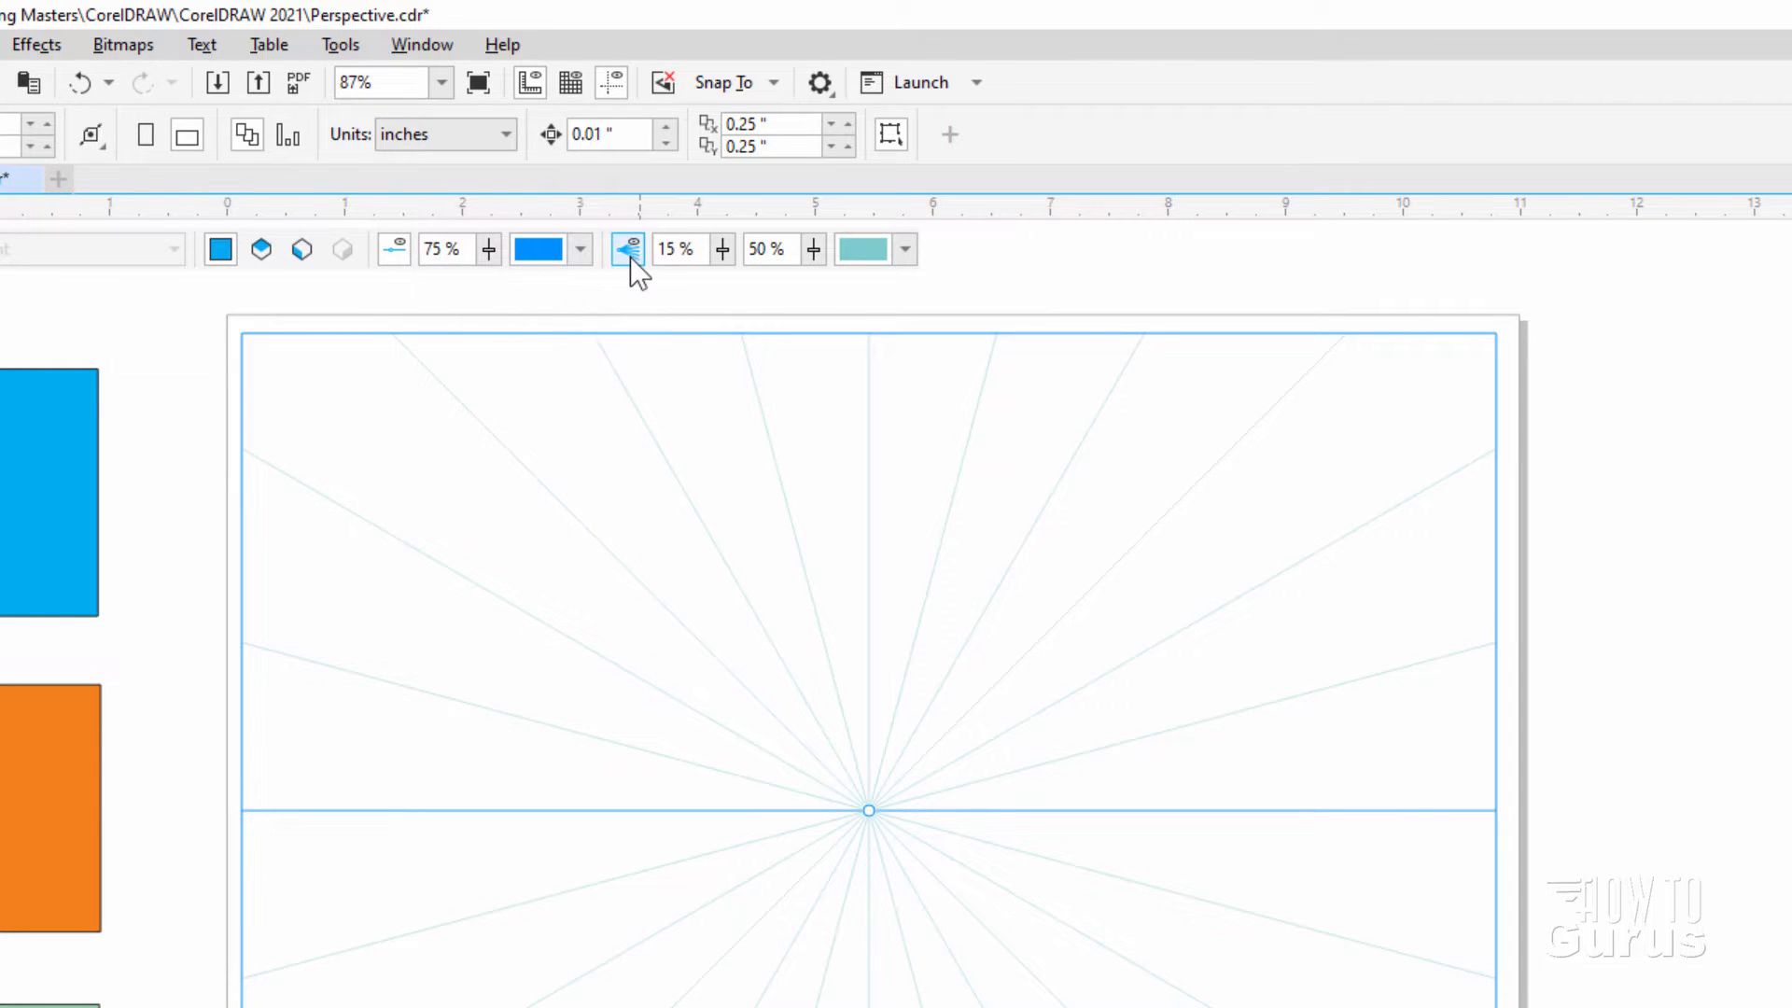
pyautogui.moveTo(443, 249)
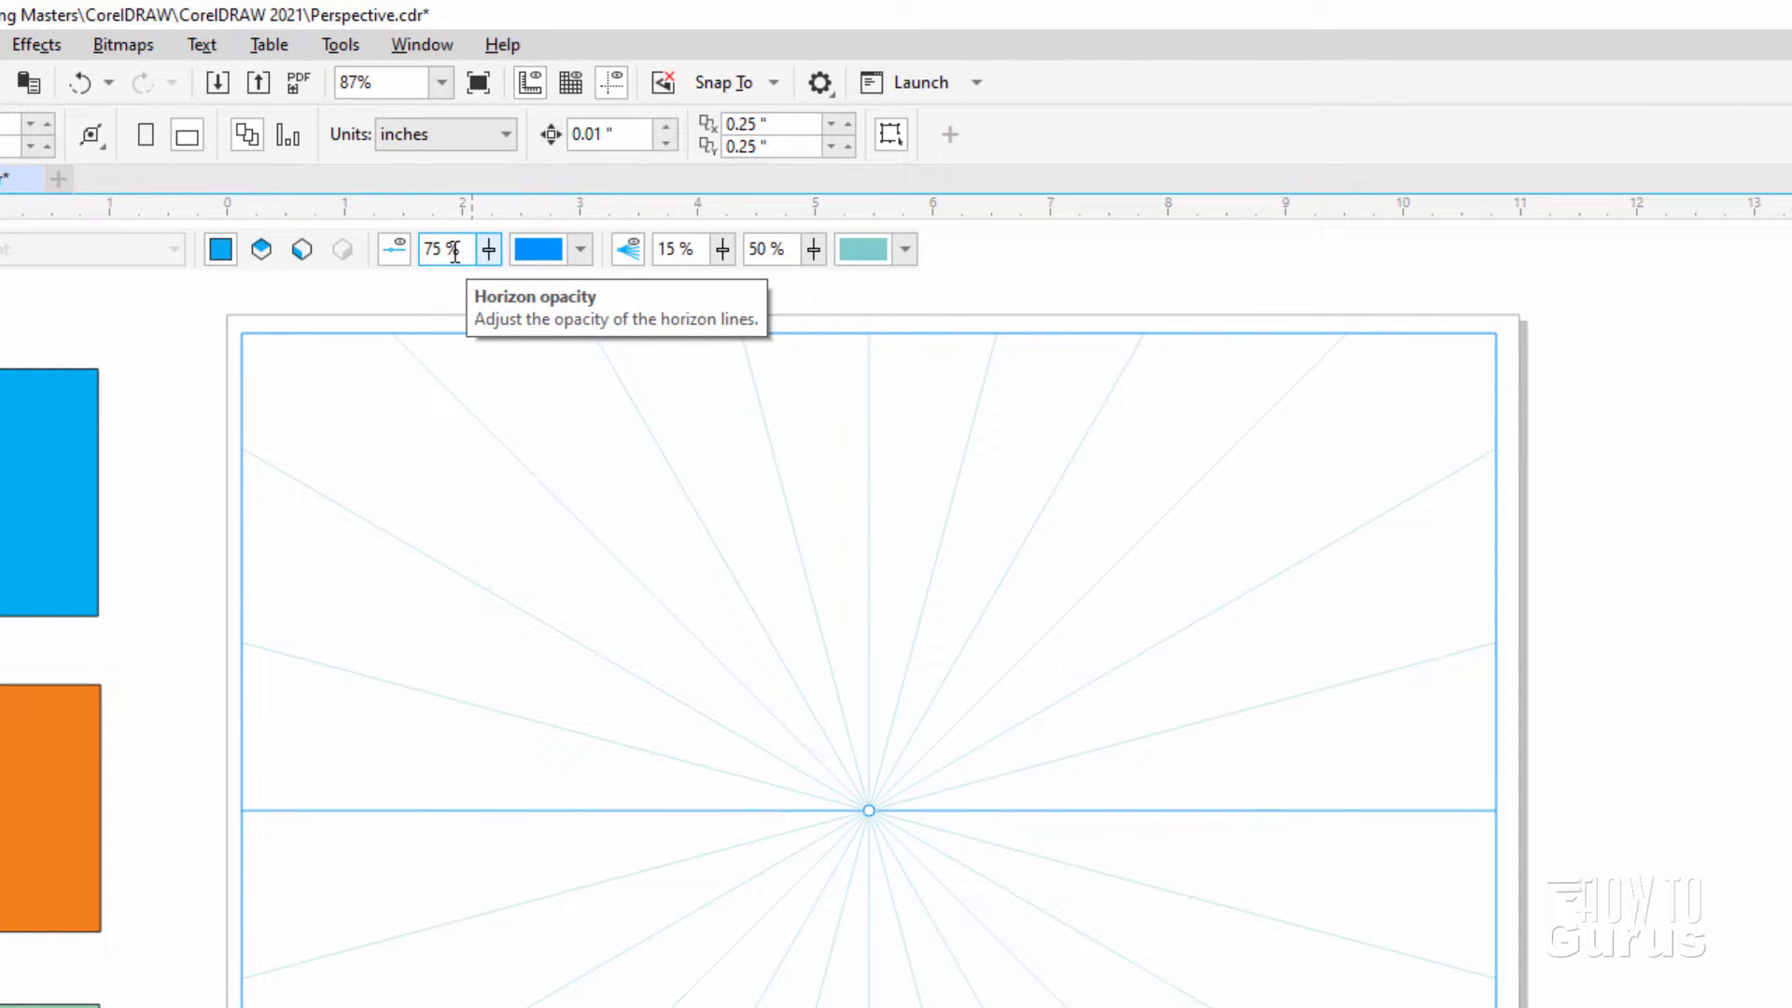
pyautogui.moveTo(436, 280)
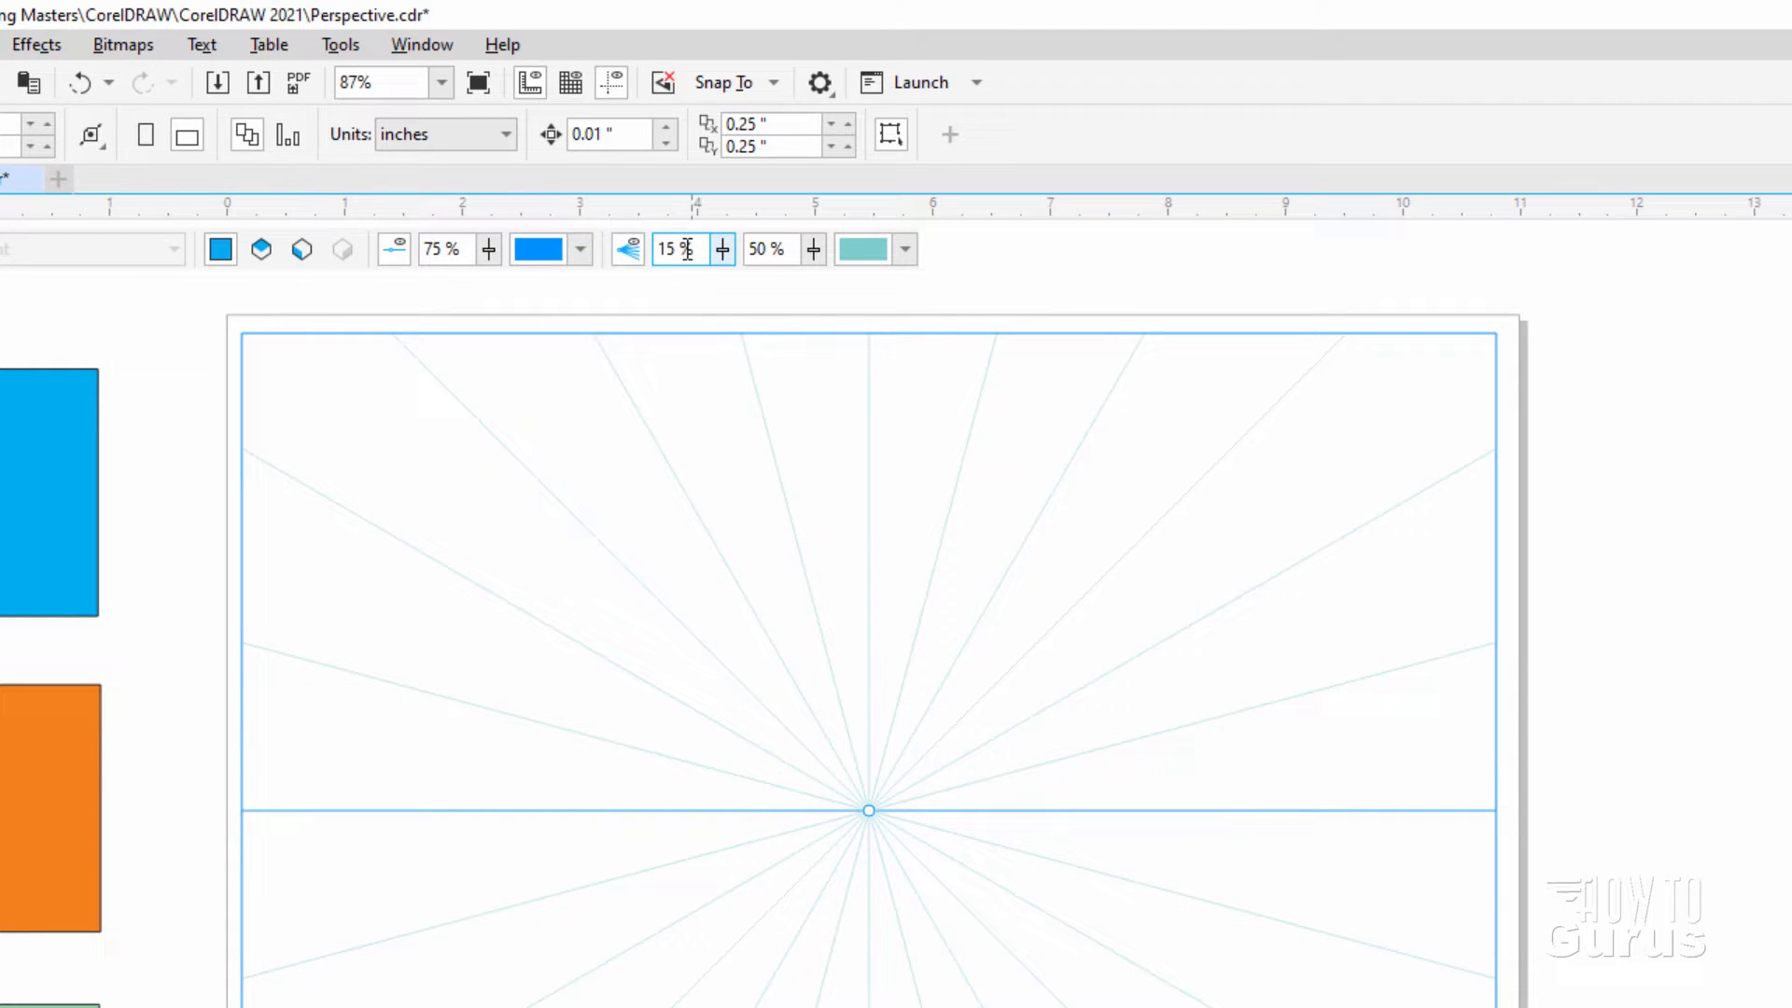
pyautogui.moveTo(724, 254)
pyautogui.write('45')
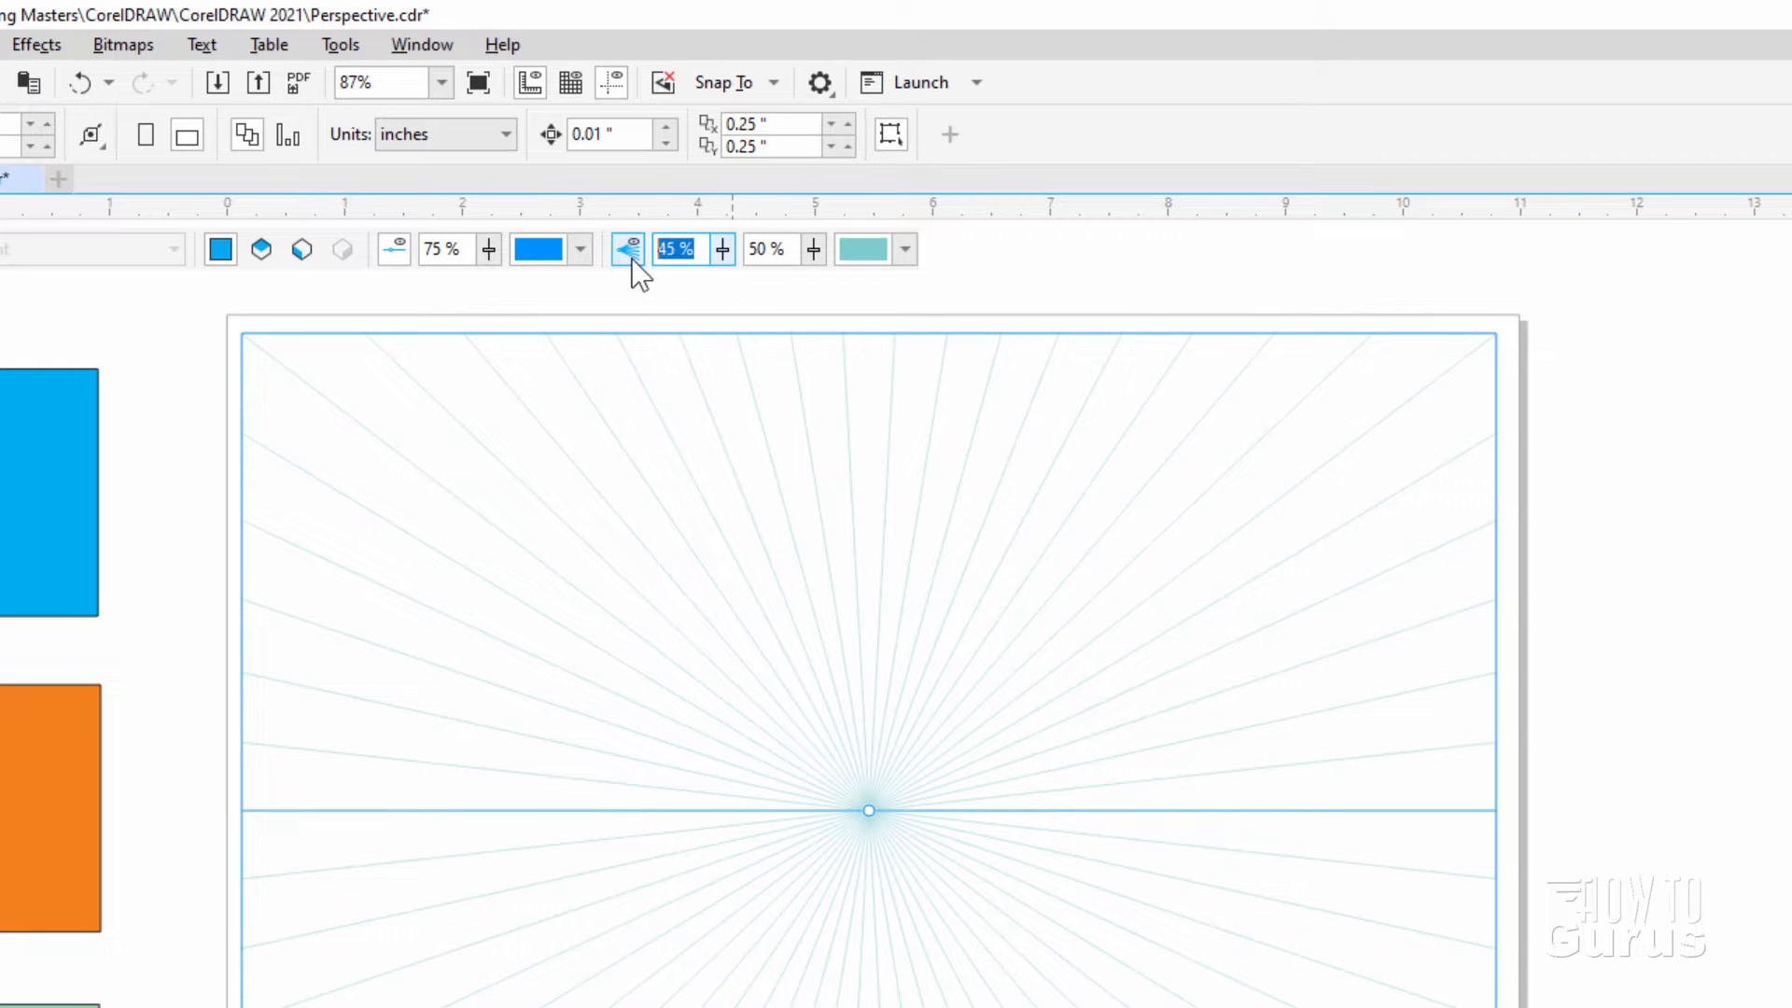
pyautogui.write('15')
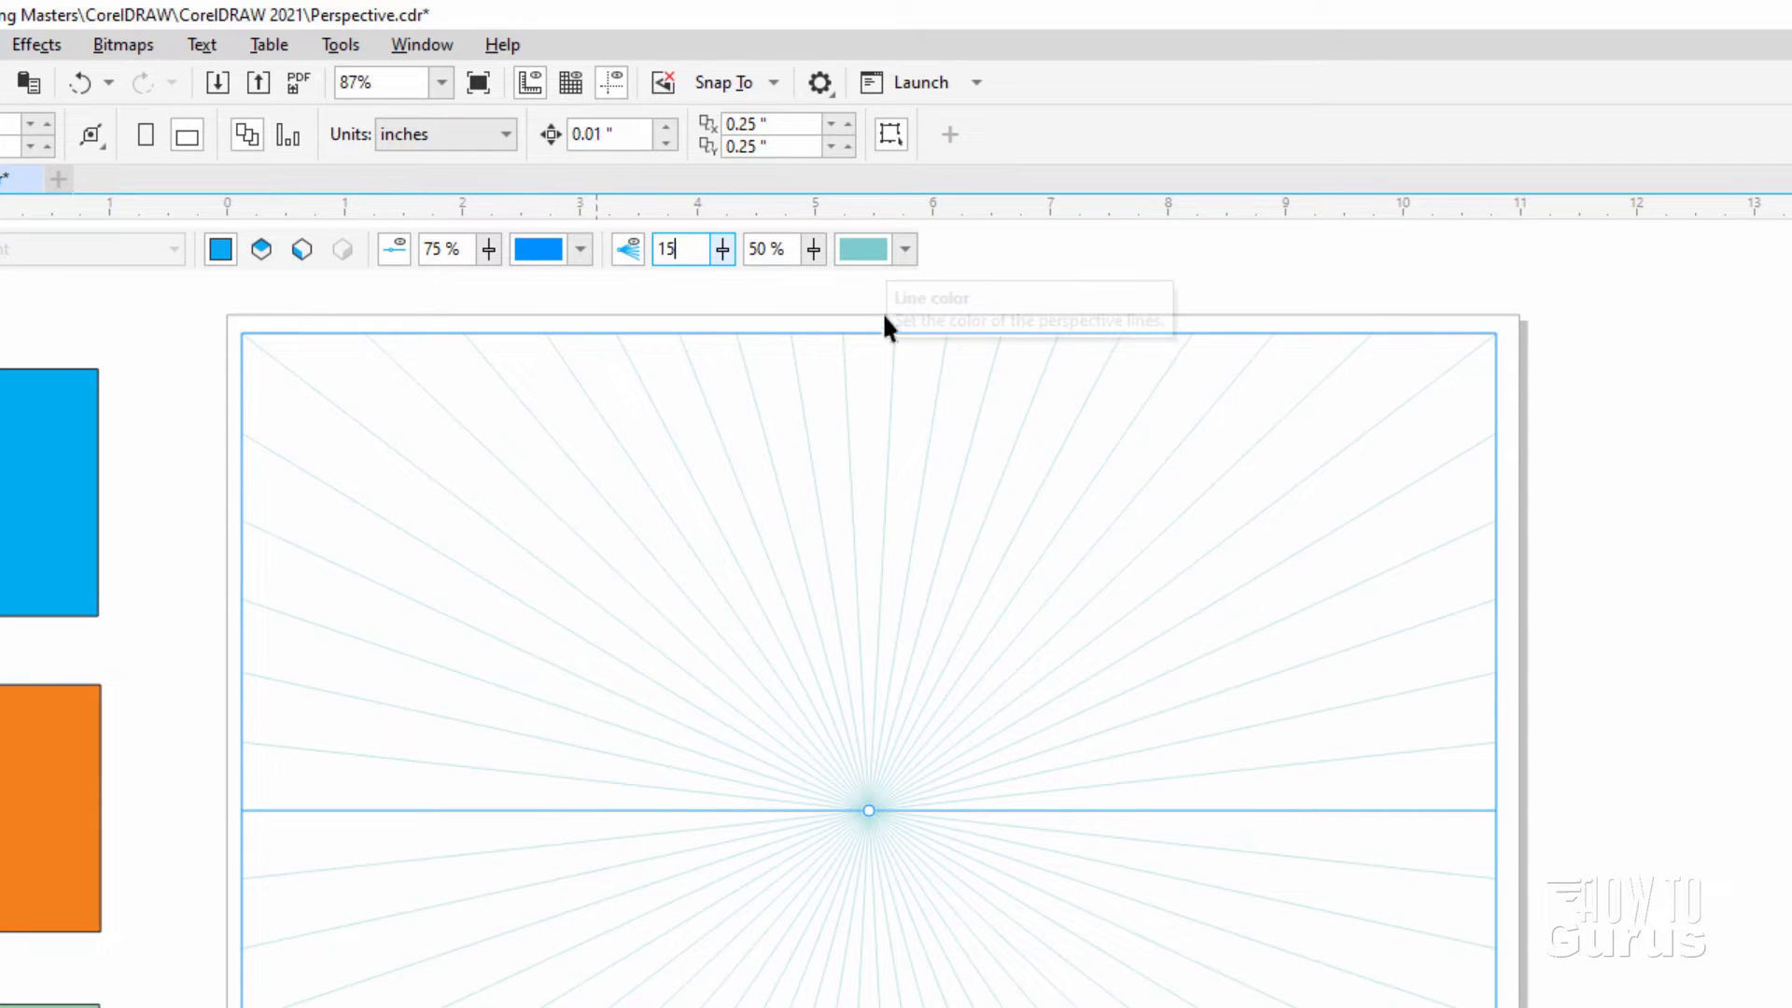
pyautogui.moveTo(937, 251)
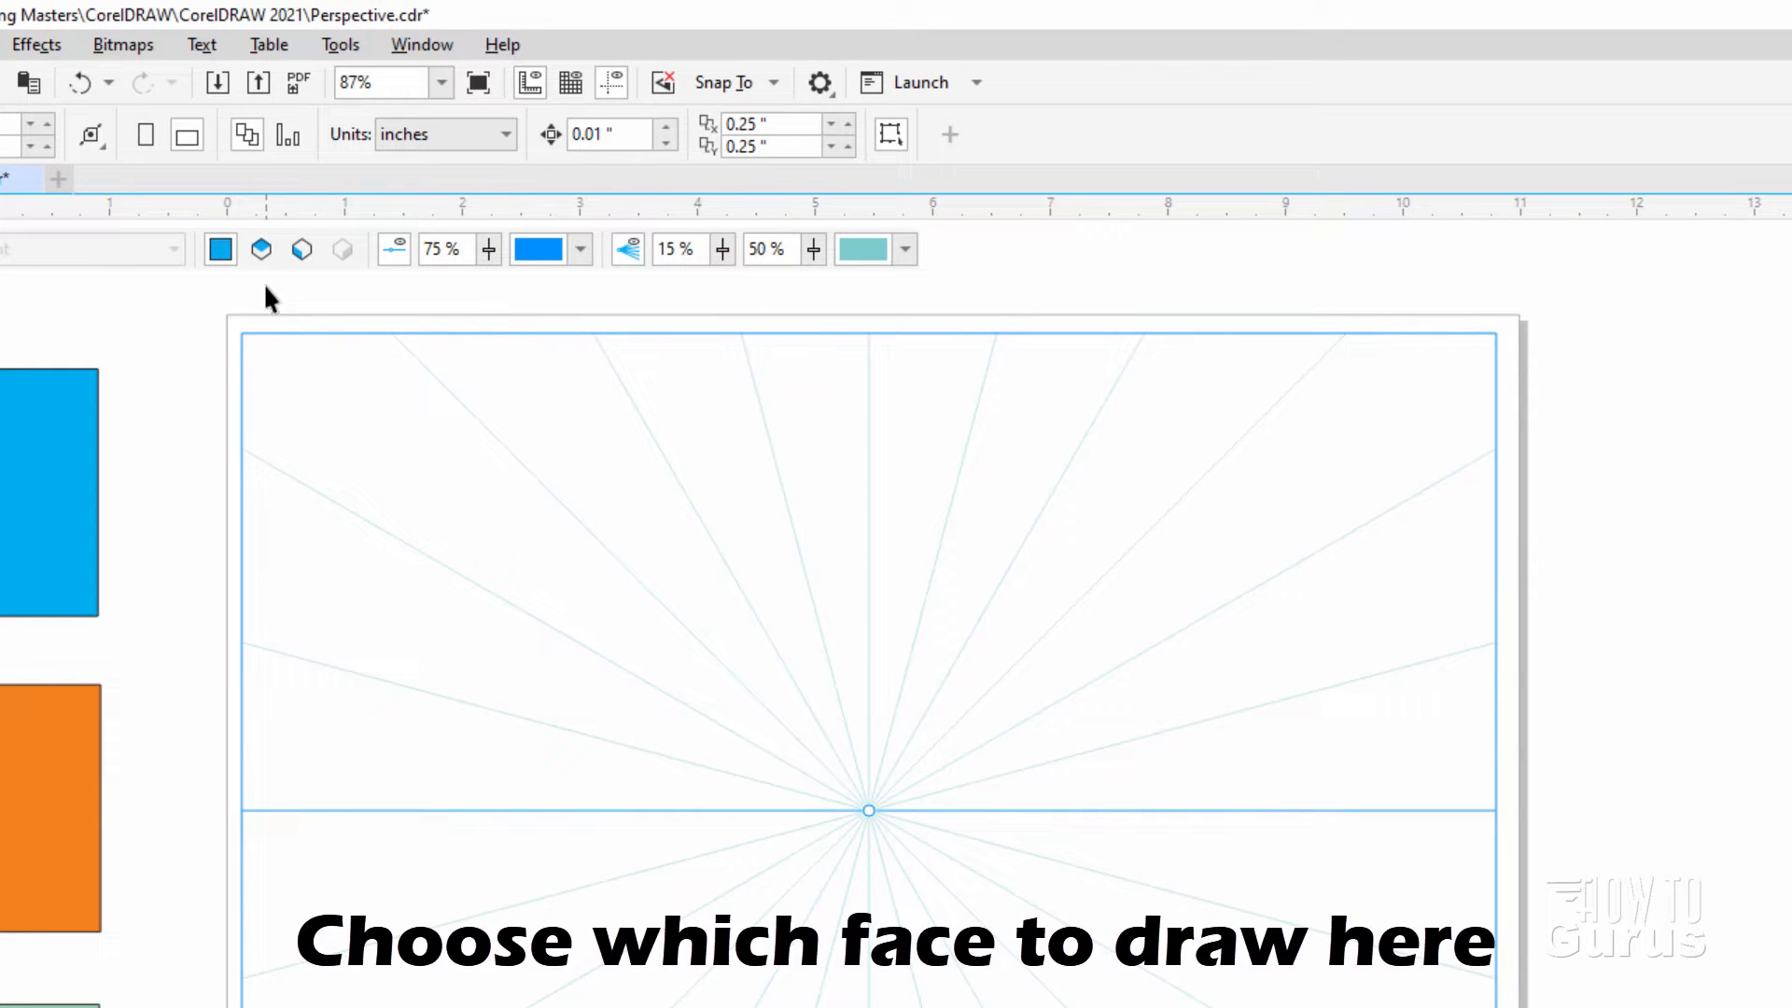
pyautogui.moveTo(240, 263)
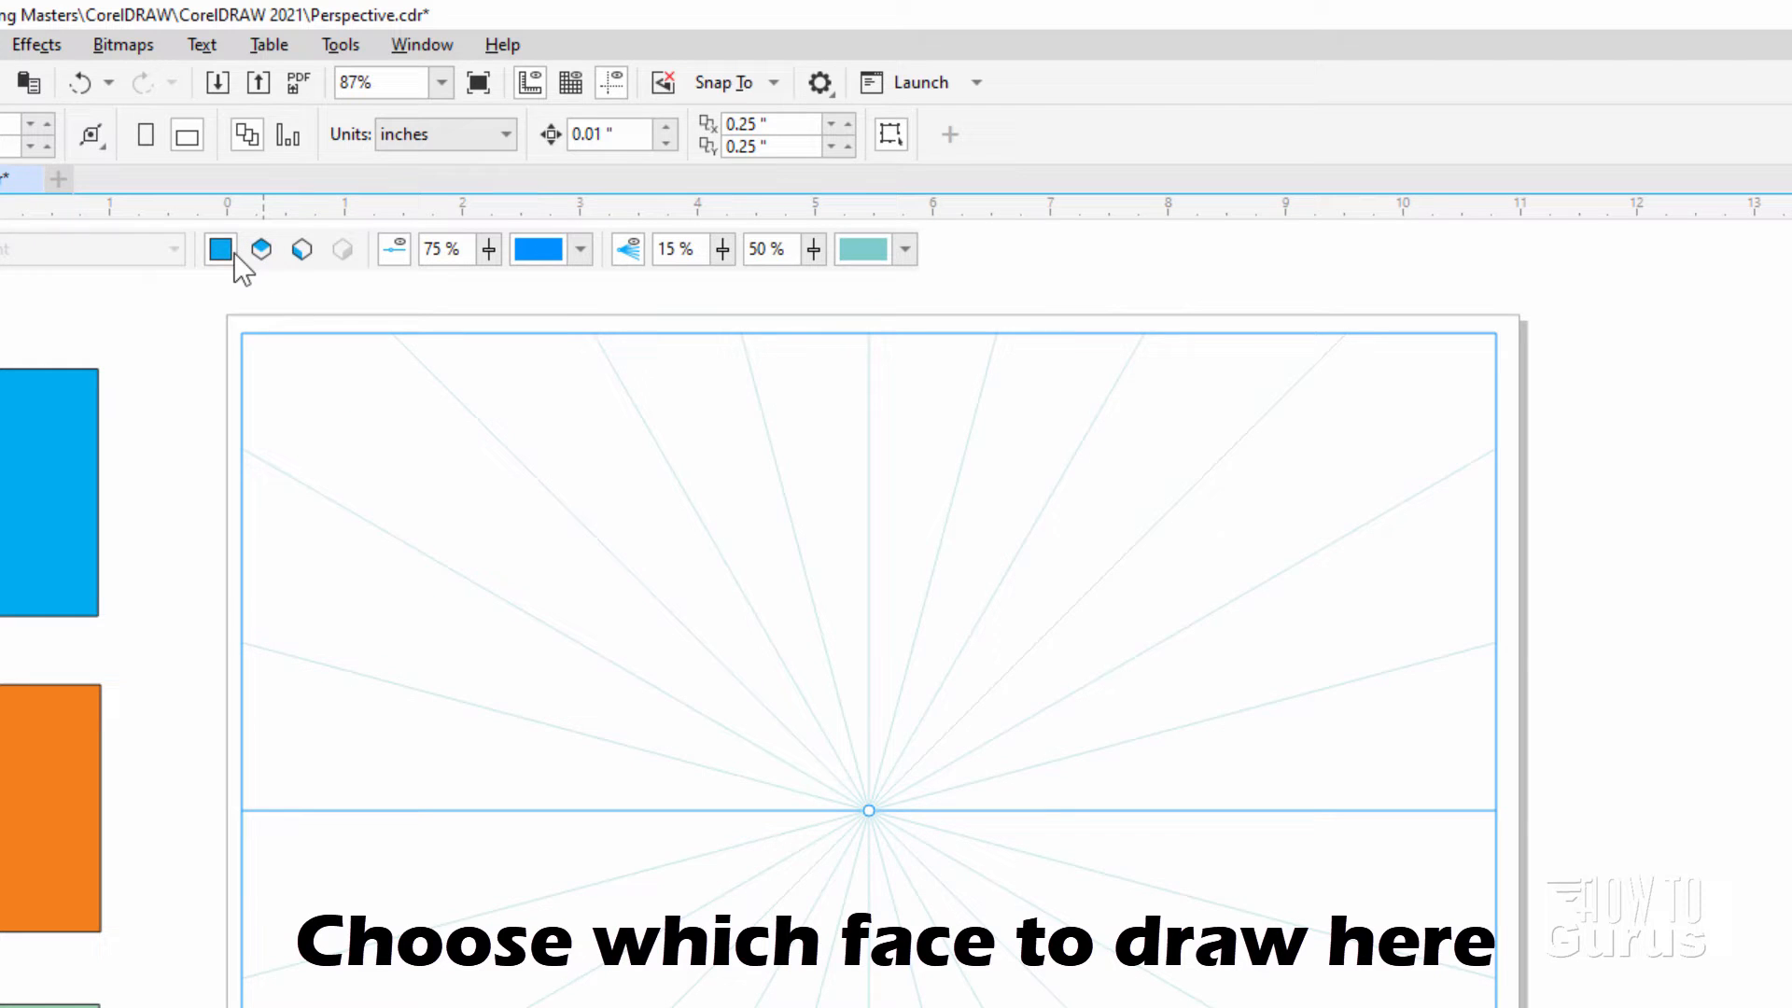
pyautogui.moveTo(219, 250)
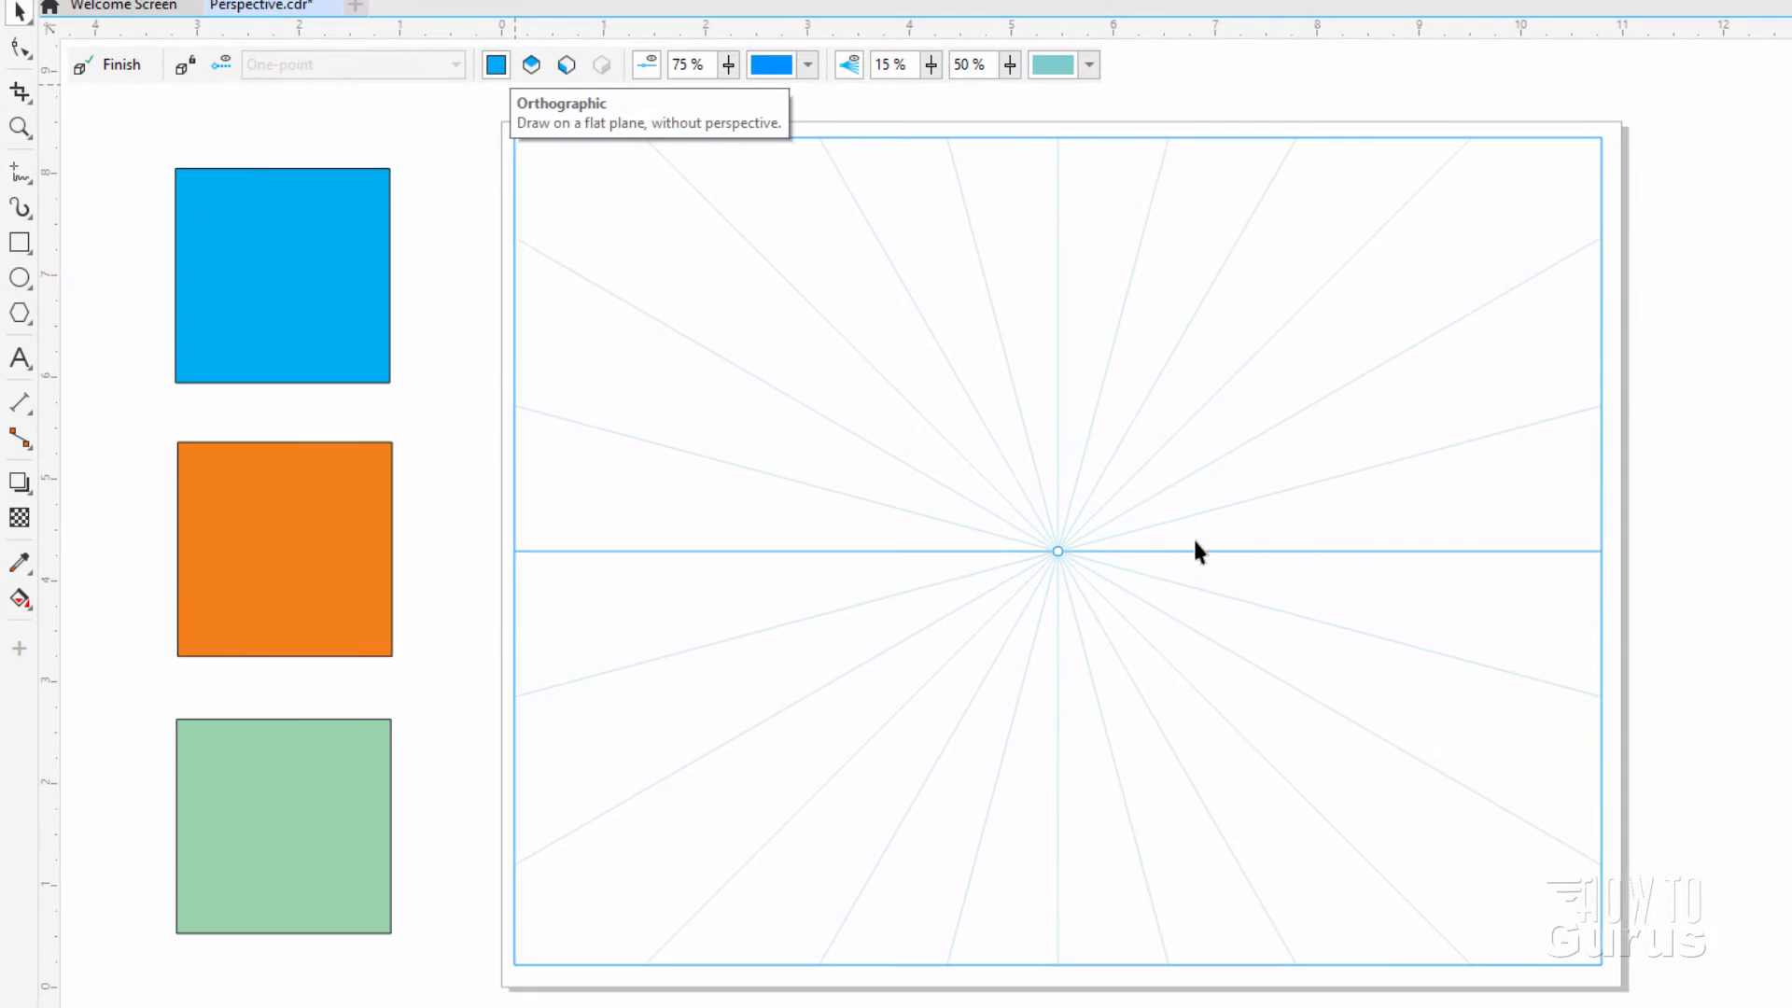
pyautogui.moveTo(1057, 423)
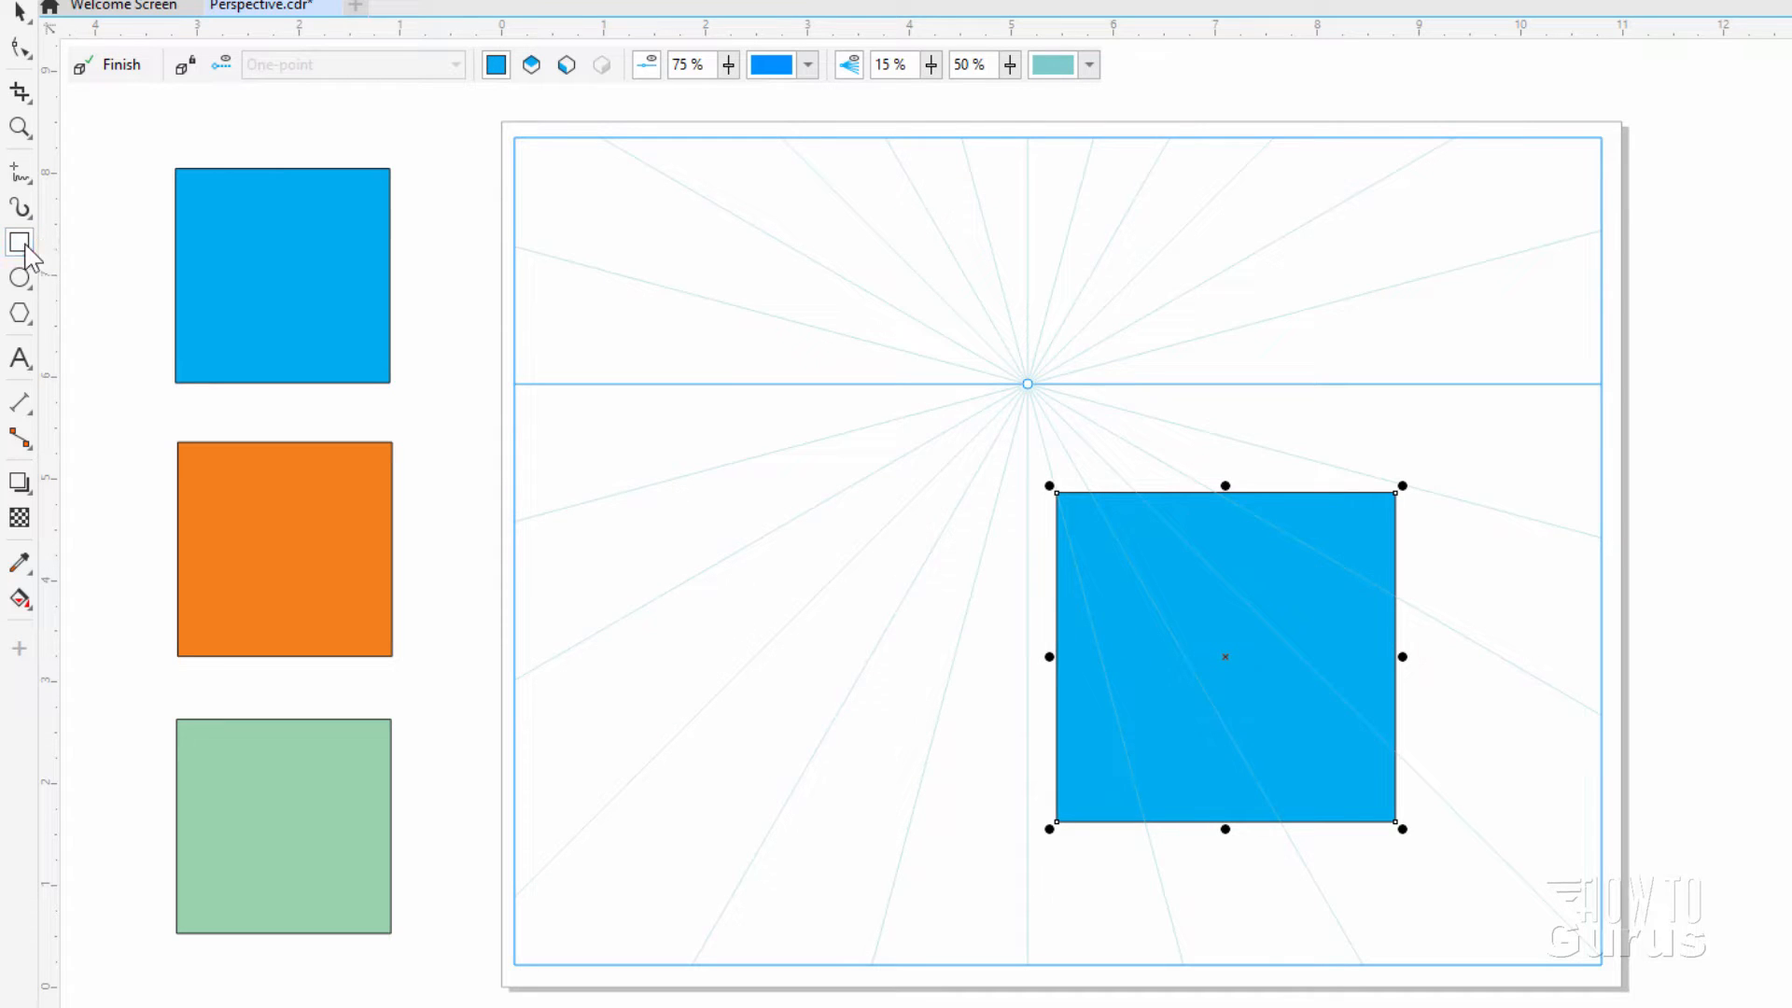
# Draw the yellow top face and green left side of the one-point box, then finish perspective drawing
pyautogui.click(531, 65)
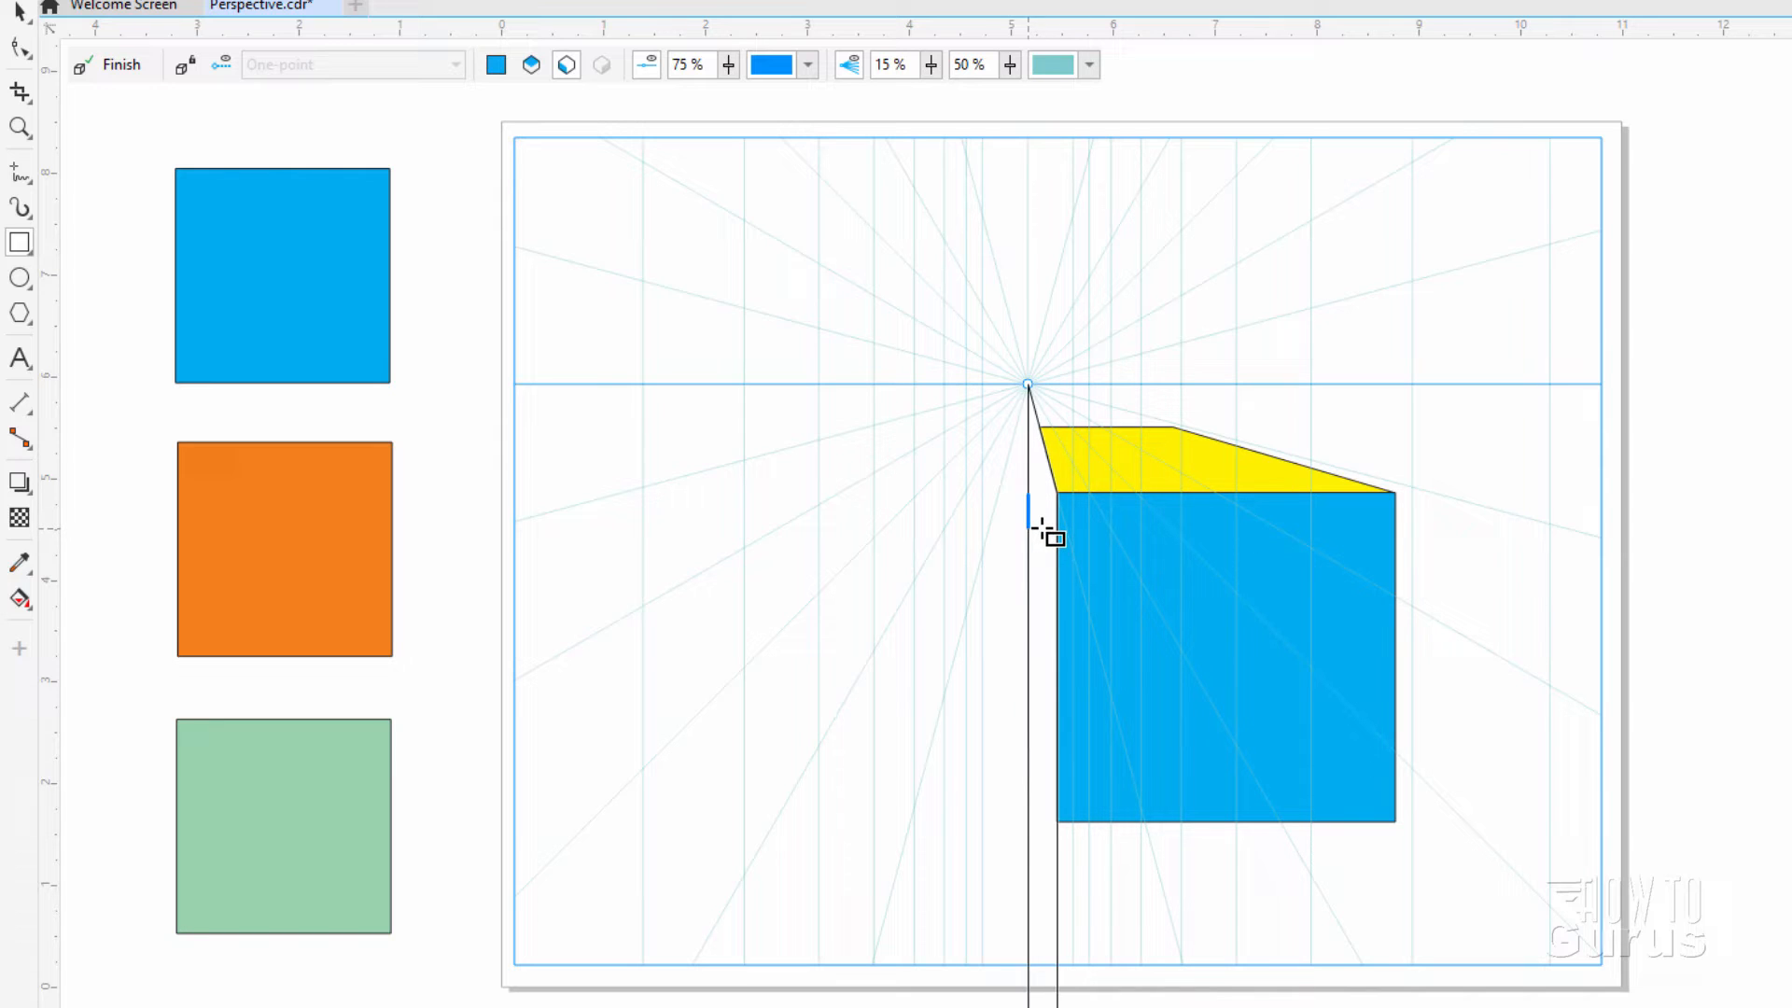
pyautogui.click(1035, 525)
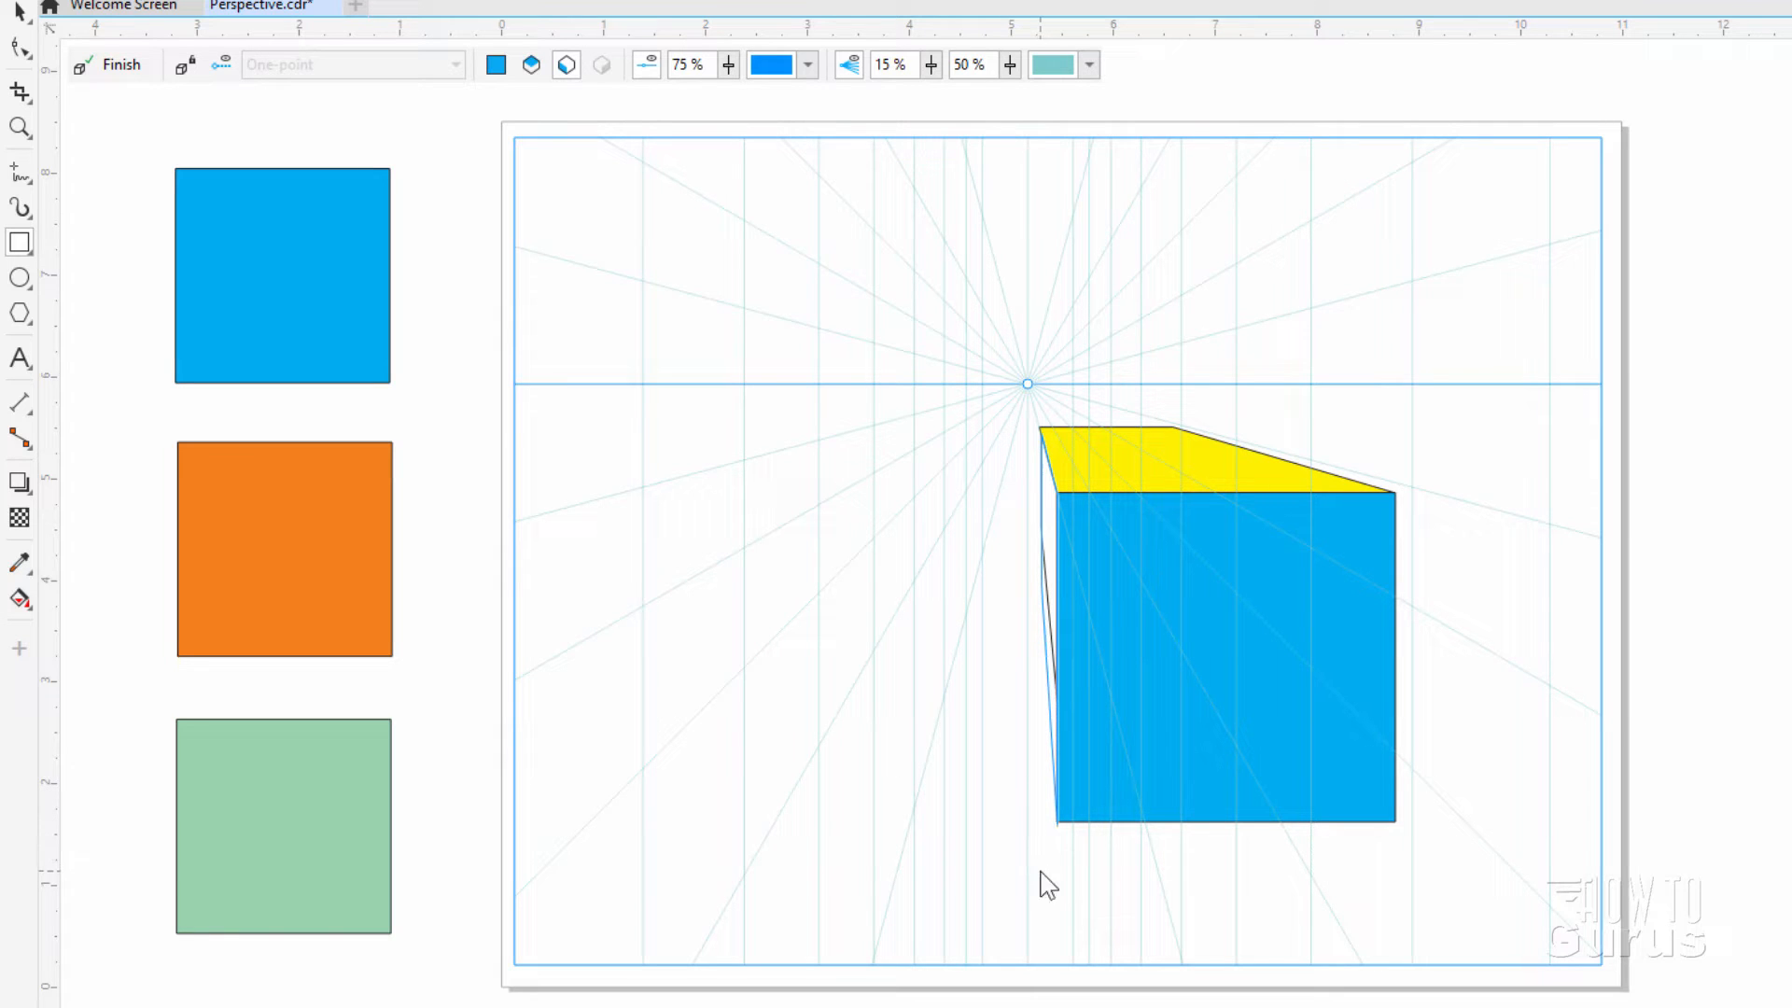
pyautogui.click(1043, 629)
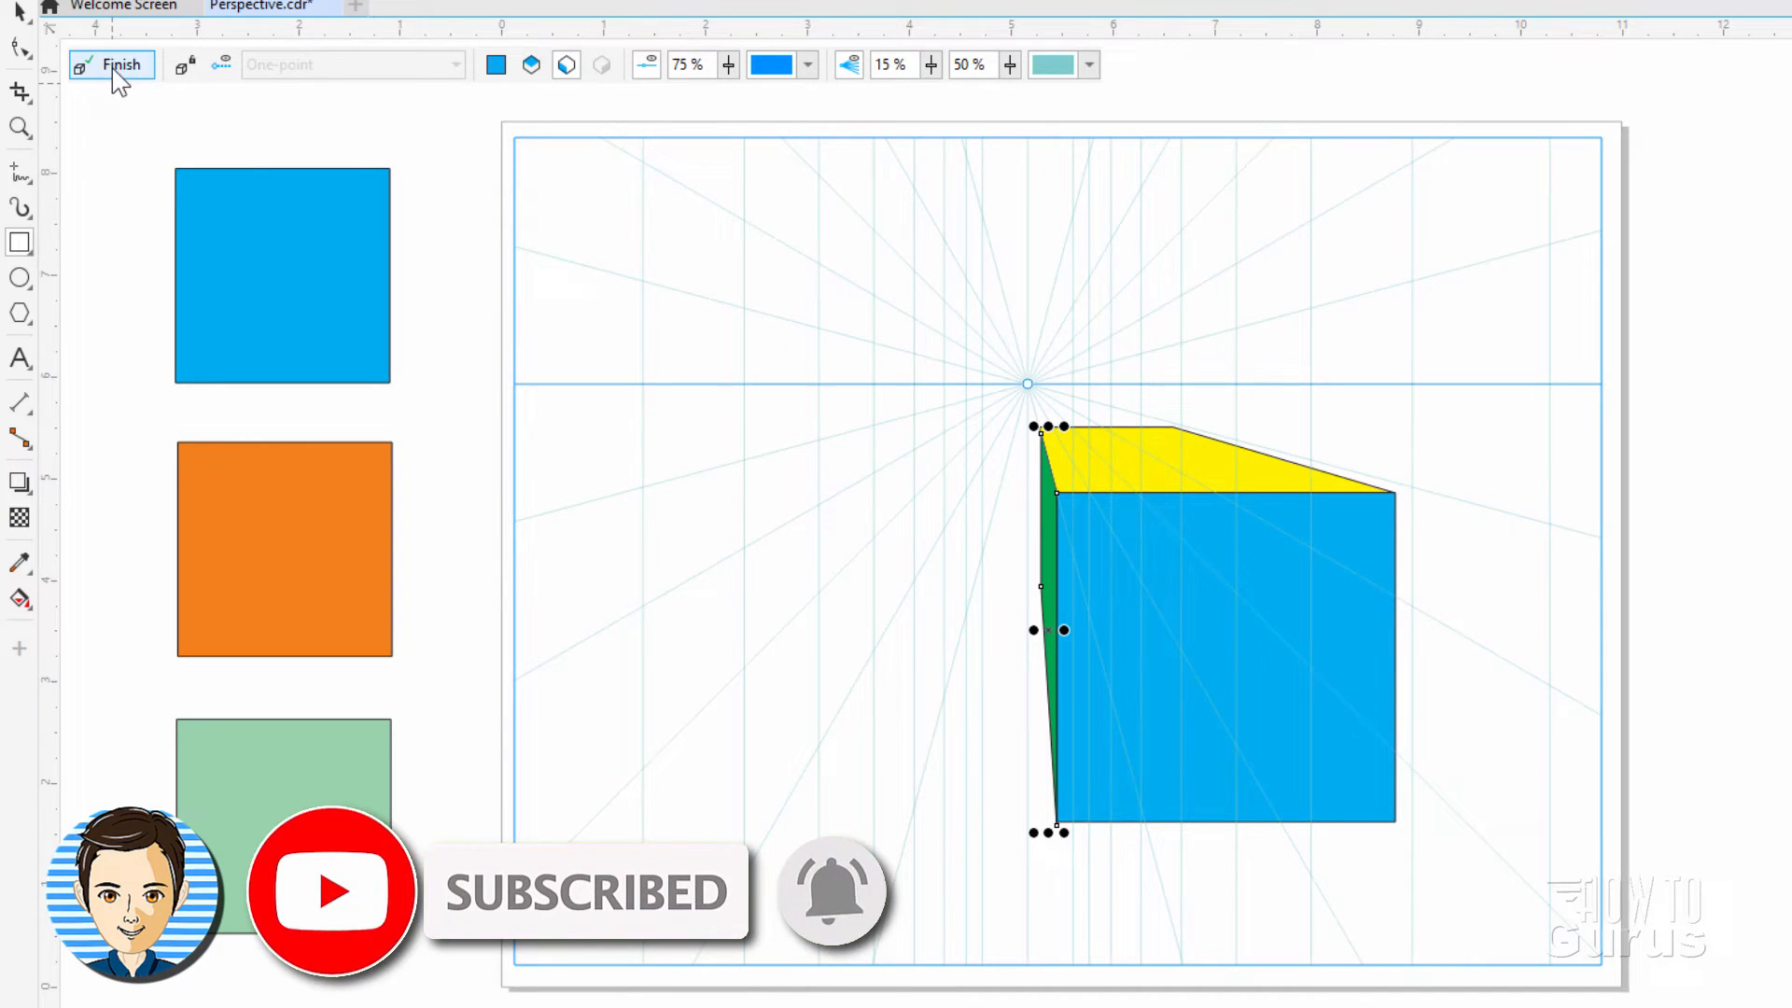
pyautogui.click(118, 65)
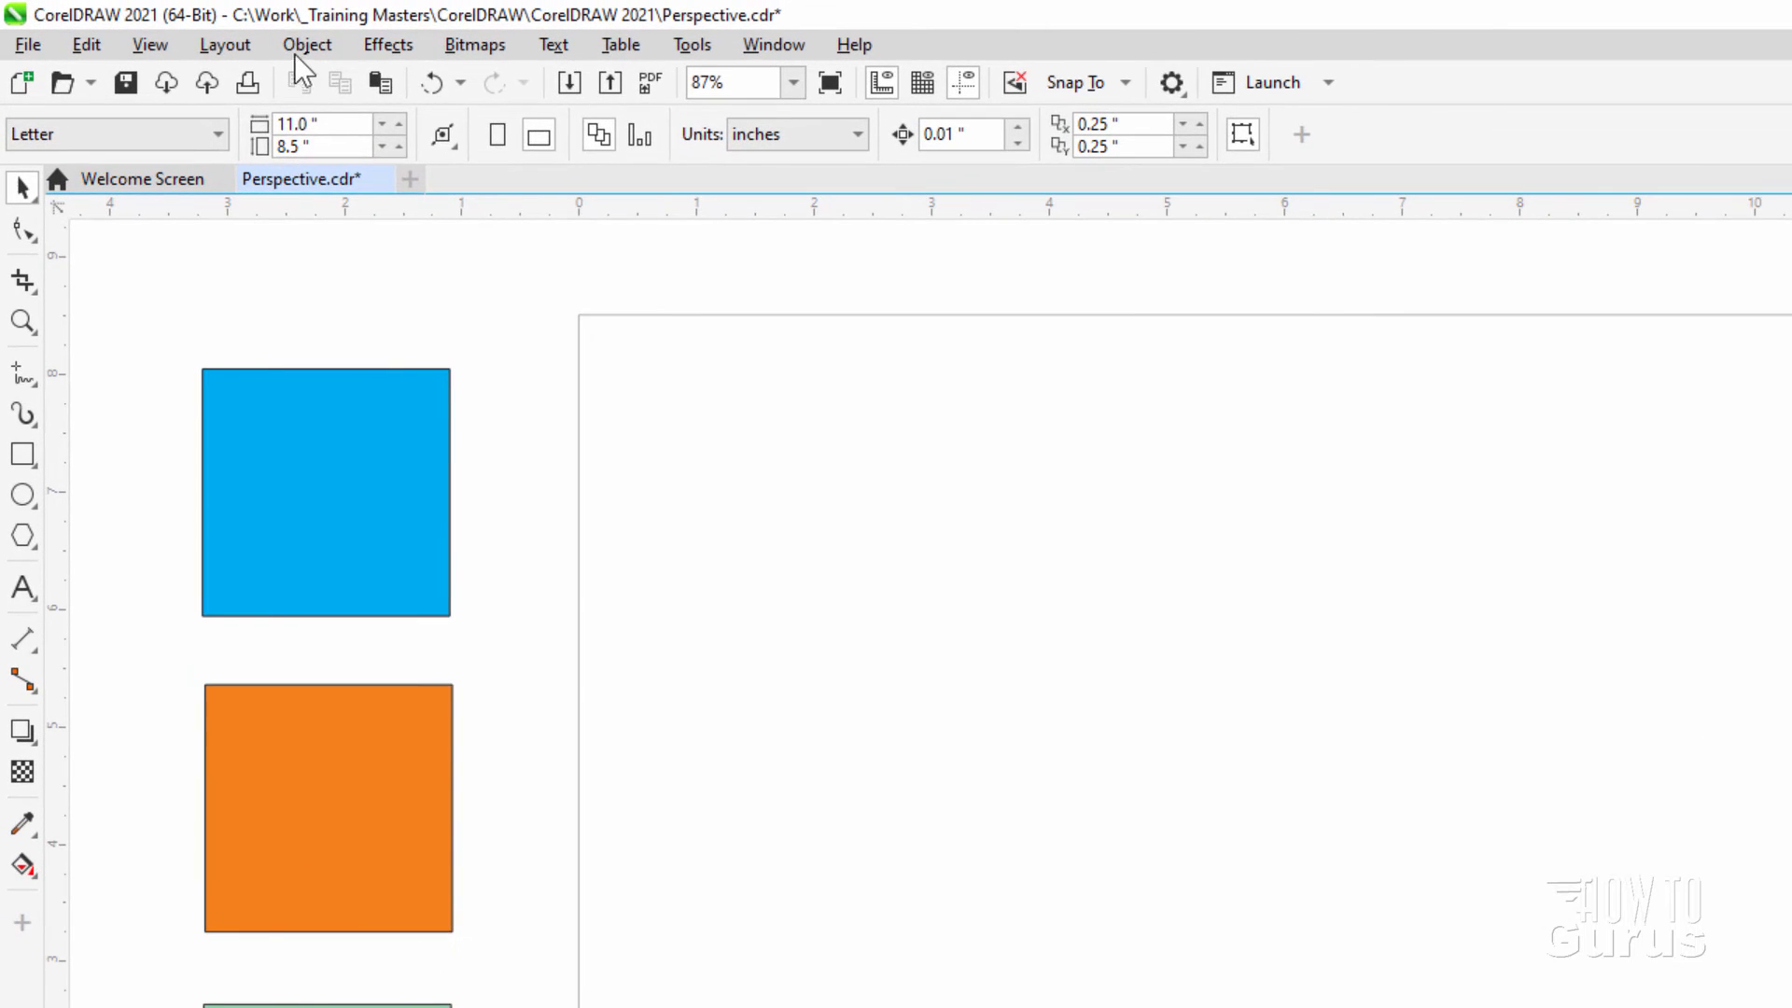
# Start Draw in Perspective again from the Object menu using a two-point grid
pyautogui.click(305, 44)
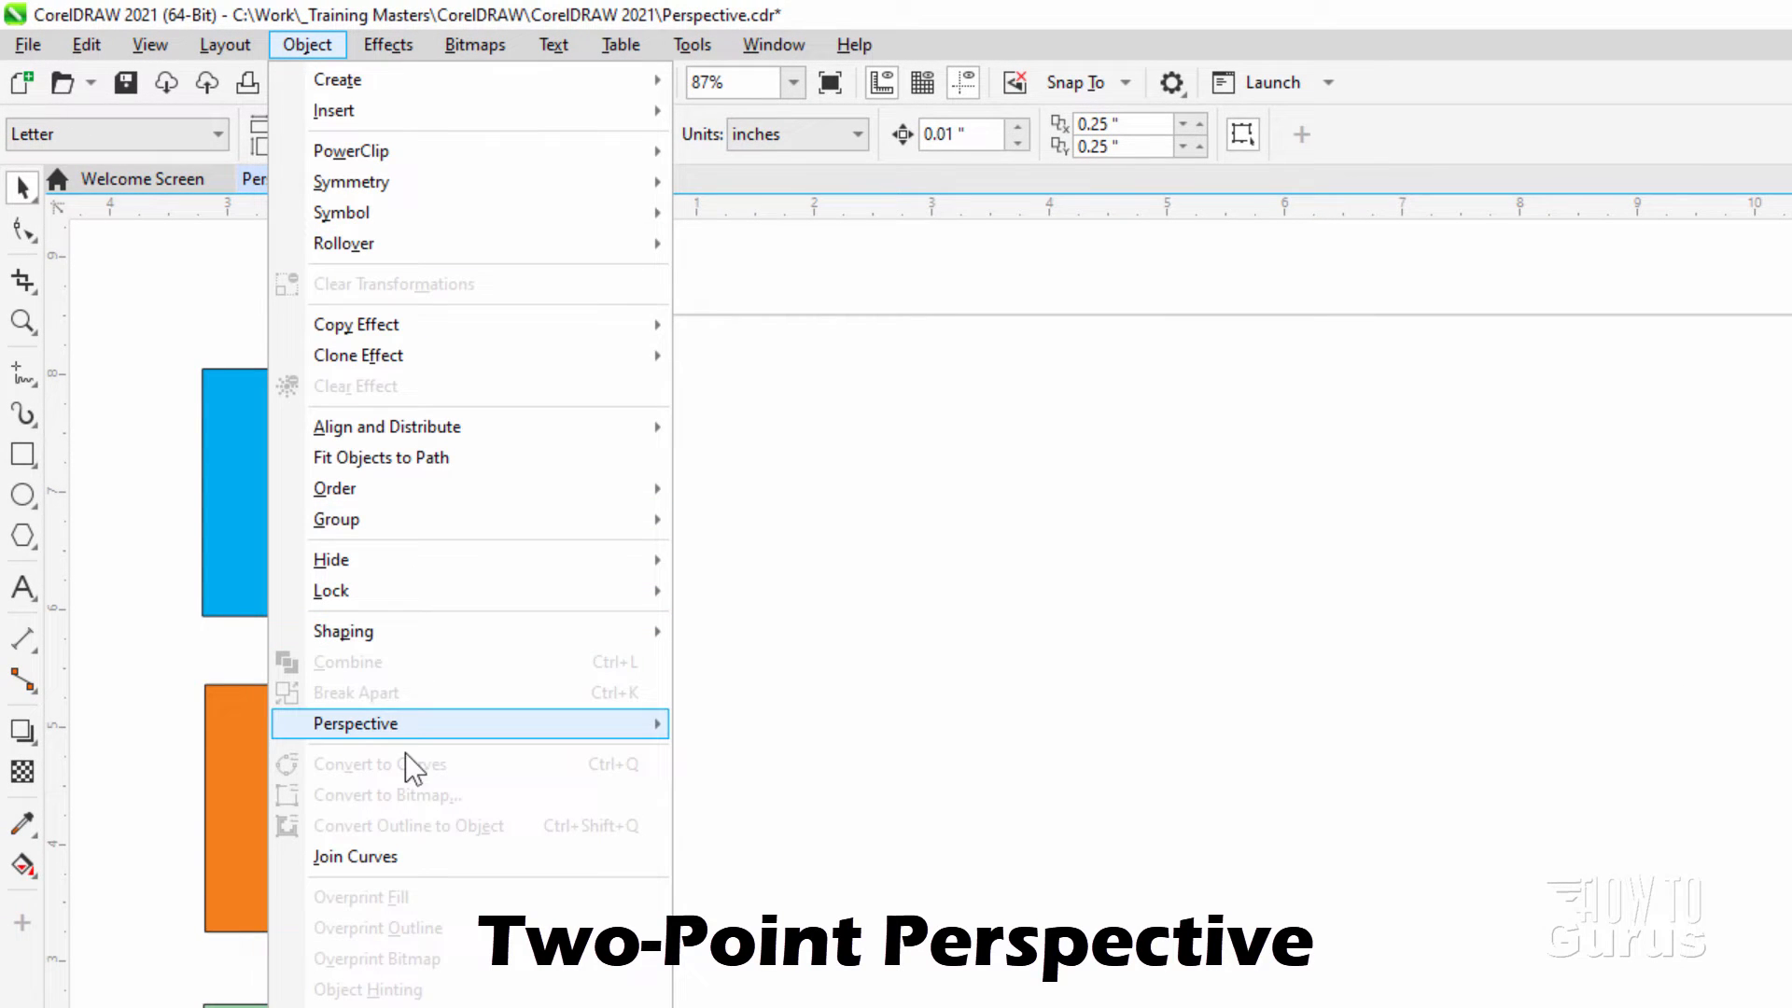
pyautogui.click(355, 724)
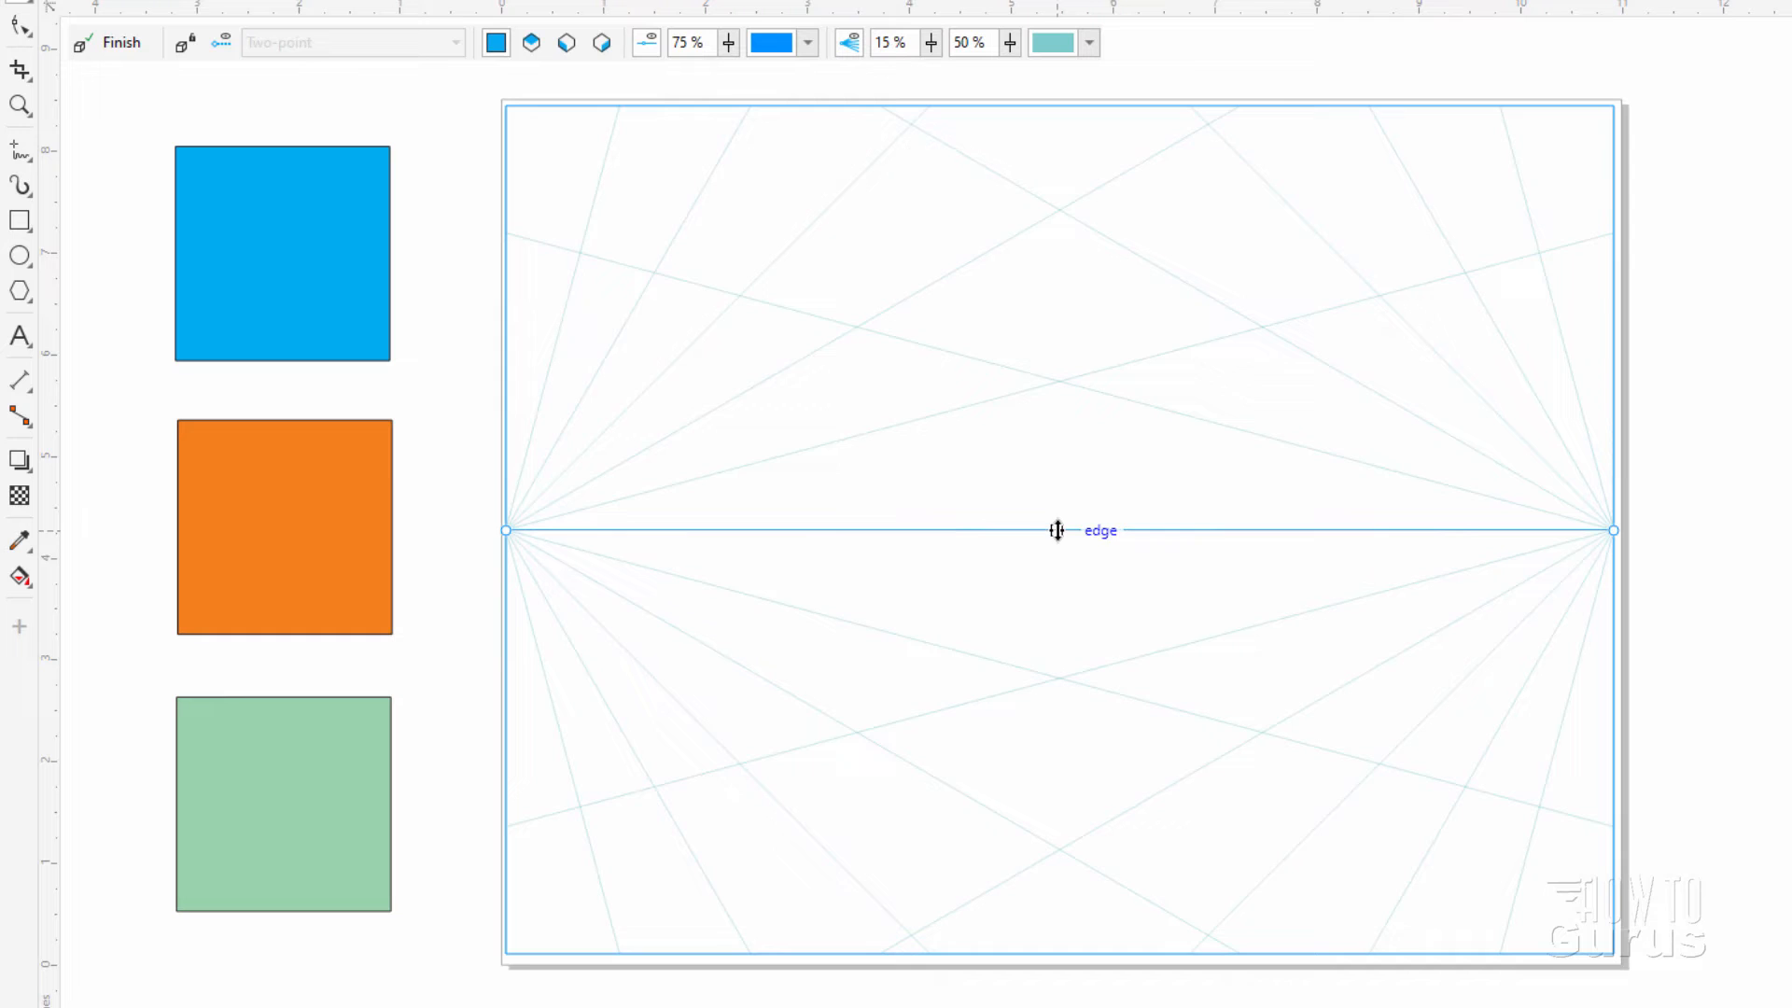
# Raise the two-point horizon, draw the blue right side face, and finish the box
pyautogui.click(529, 42)
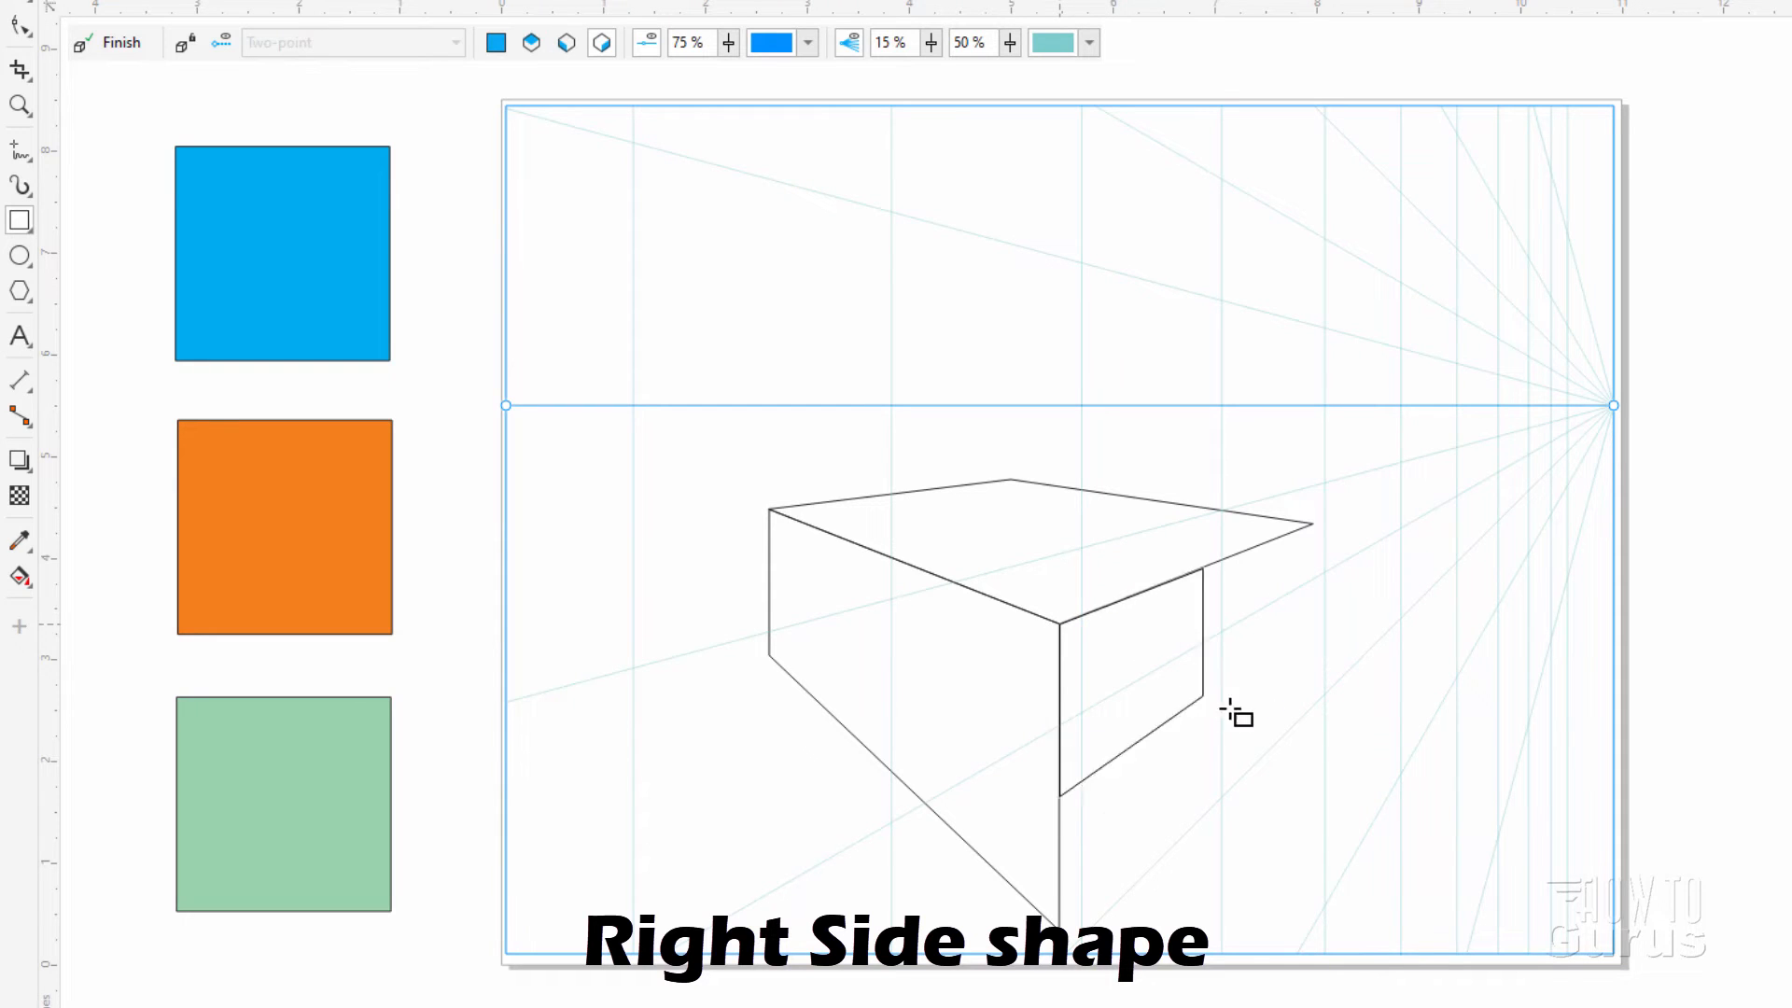
pyautogui.moveTo(1315, 714)
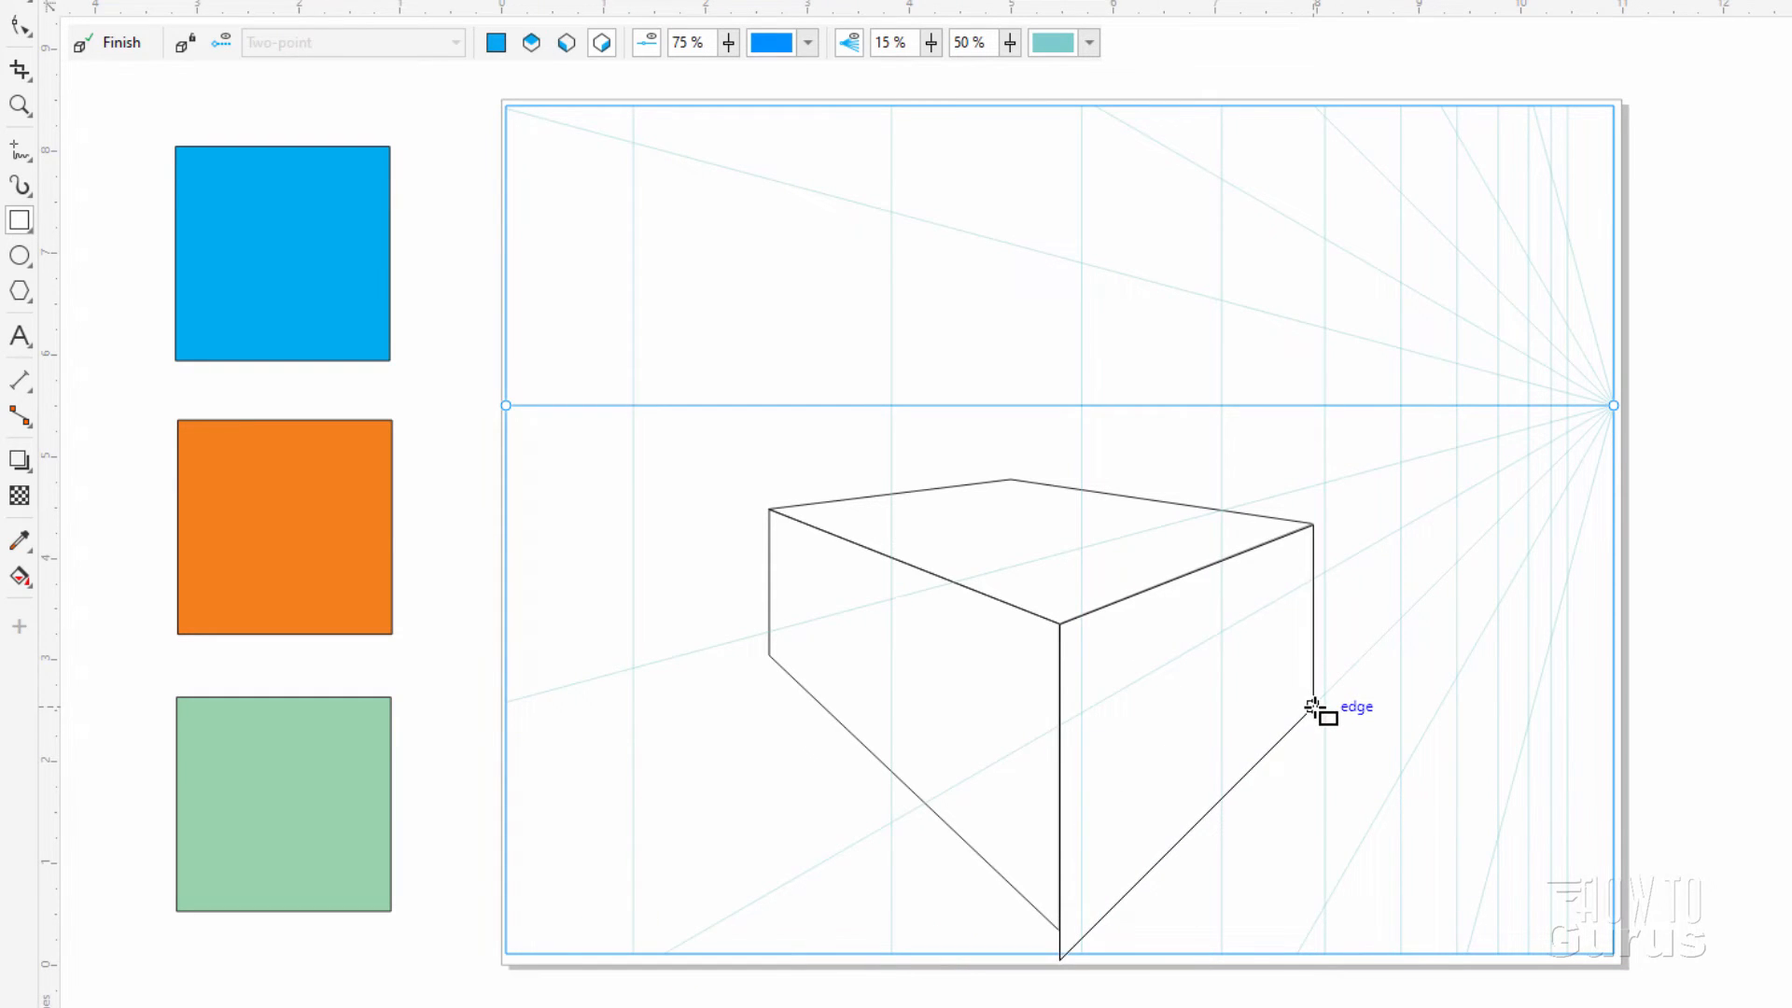
pyautogui.click(1314, 708)
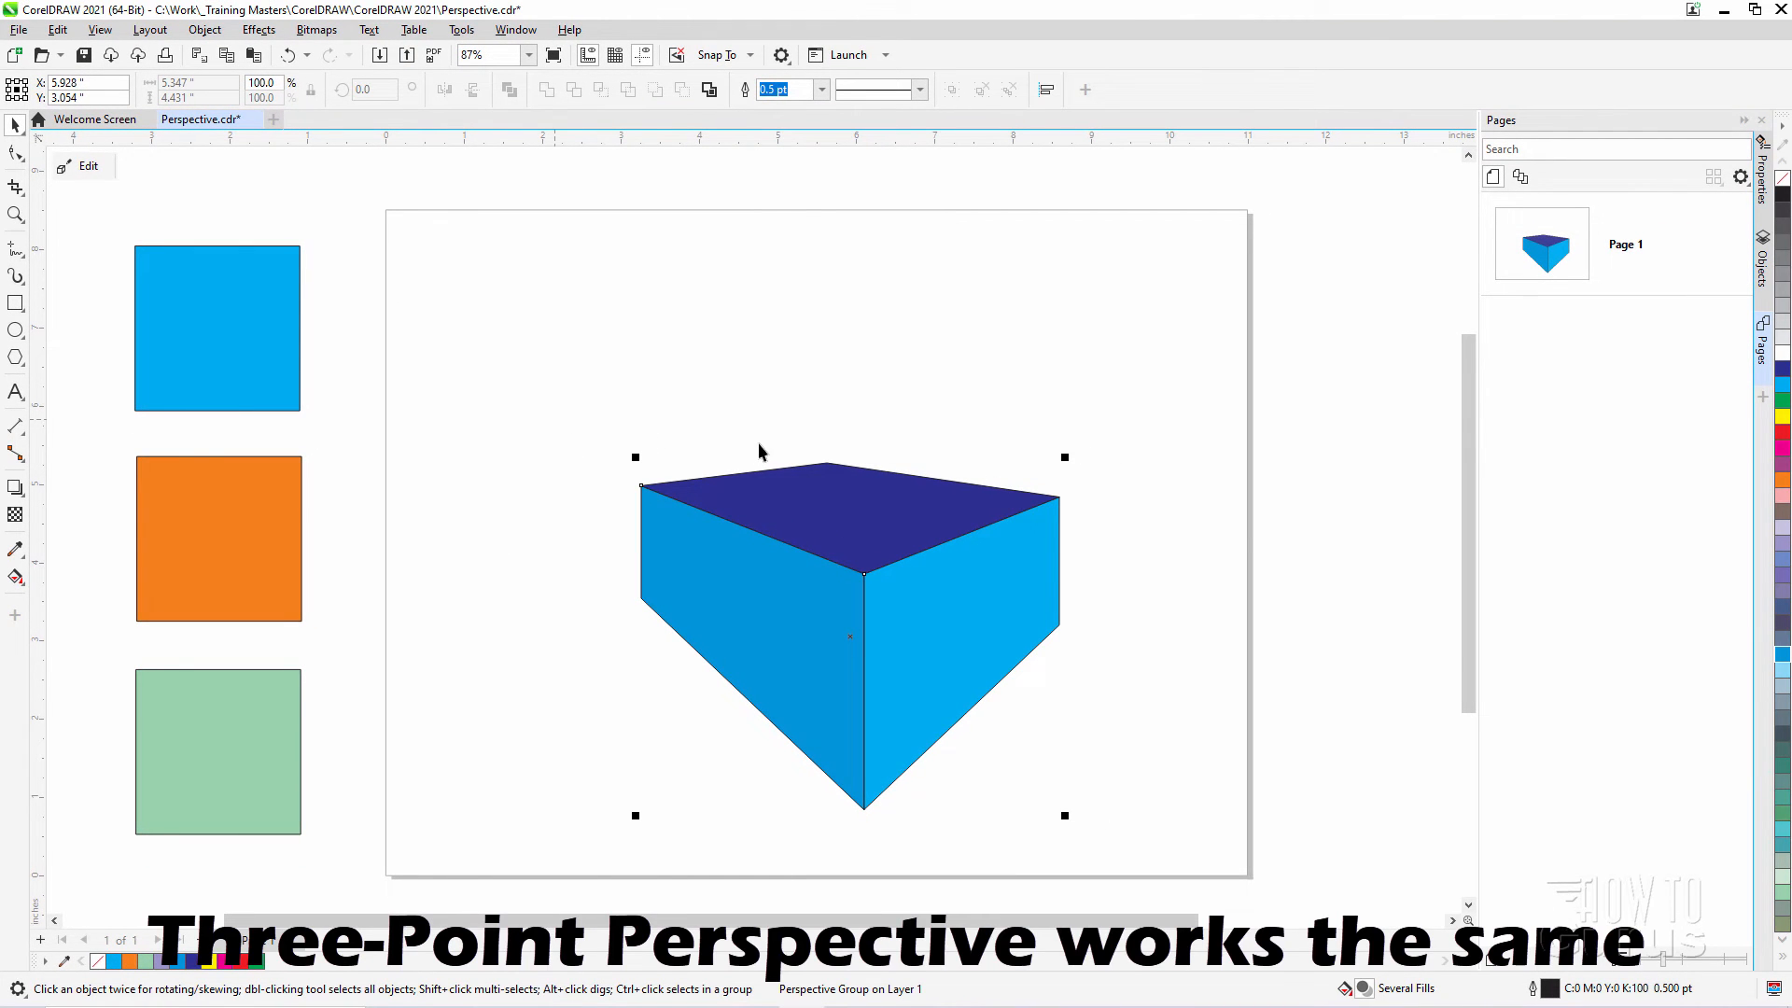
pyautogui.moveTo(759, 605)
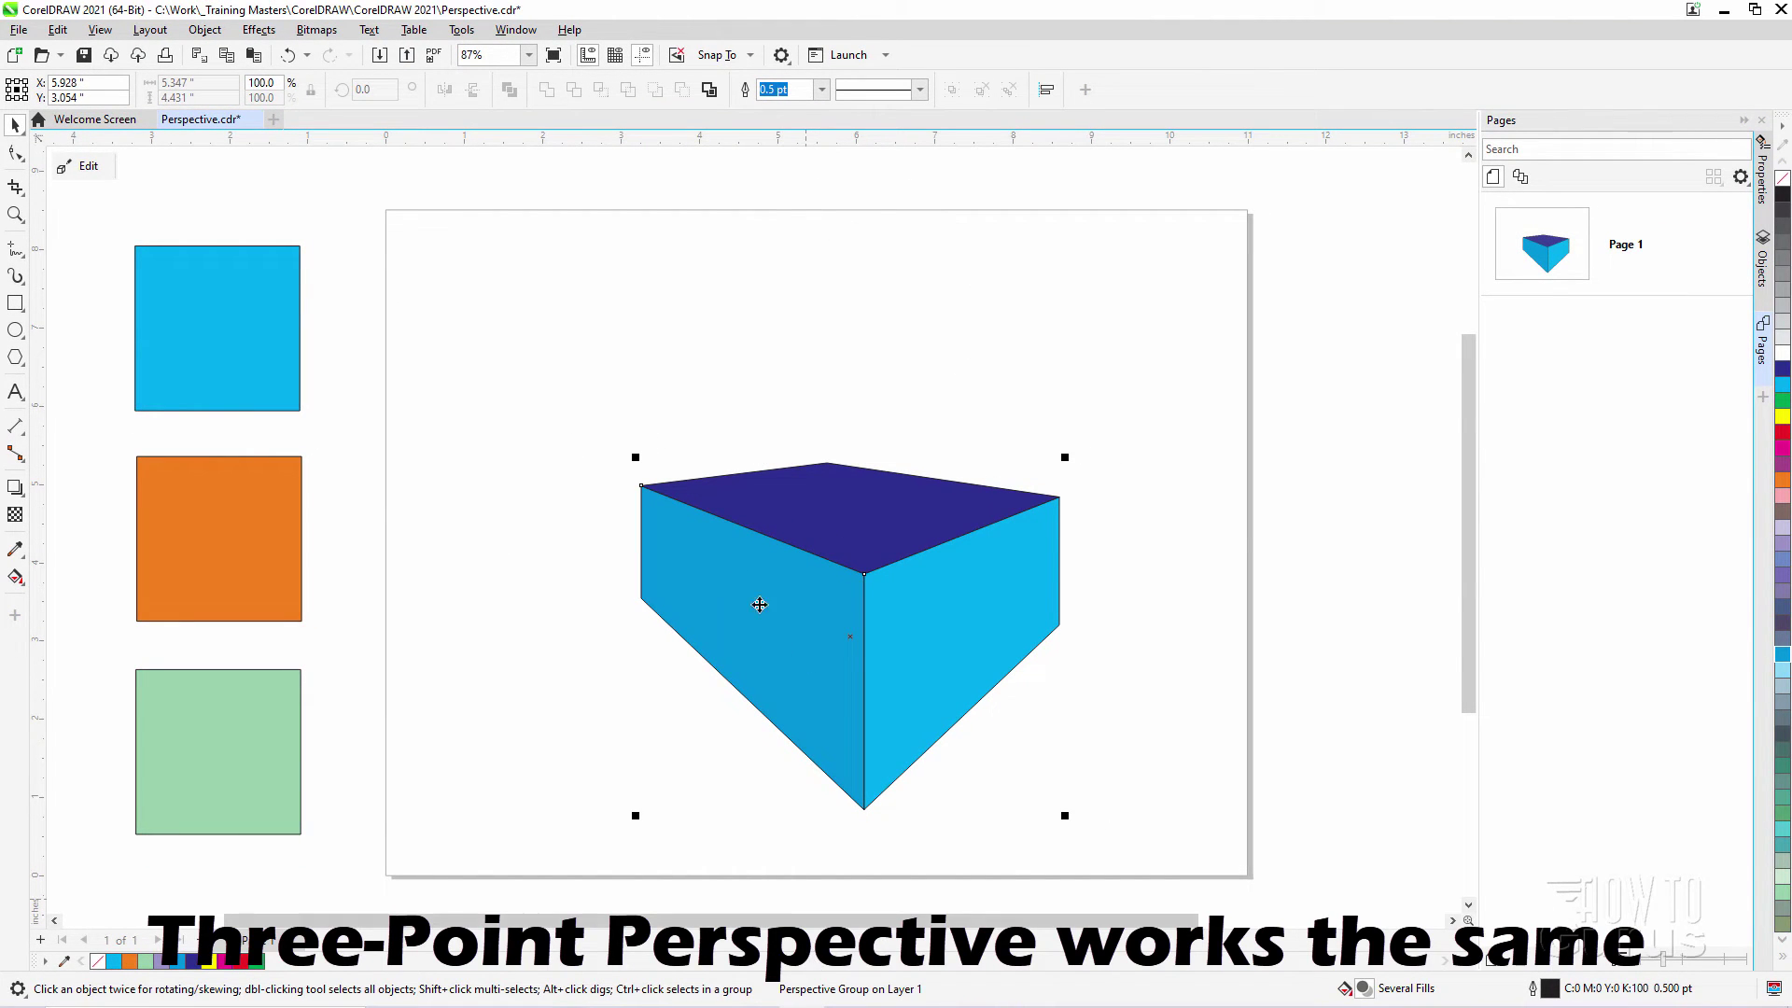
pyautogui.moveTo(657, 567)
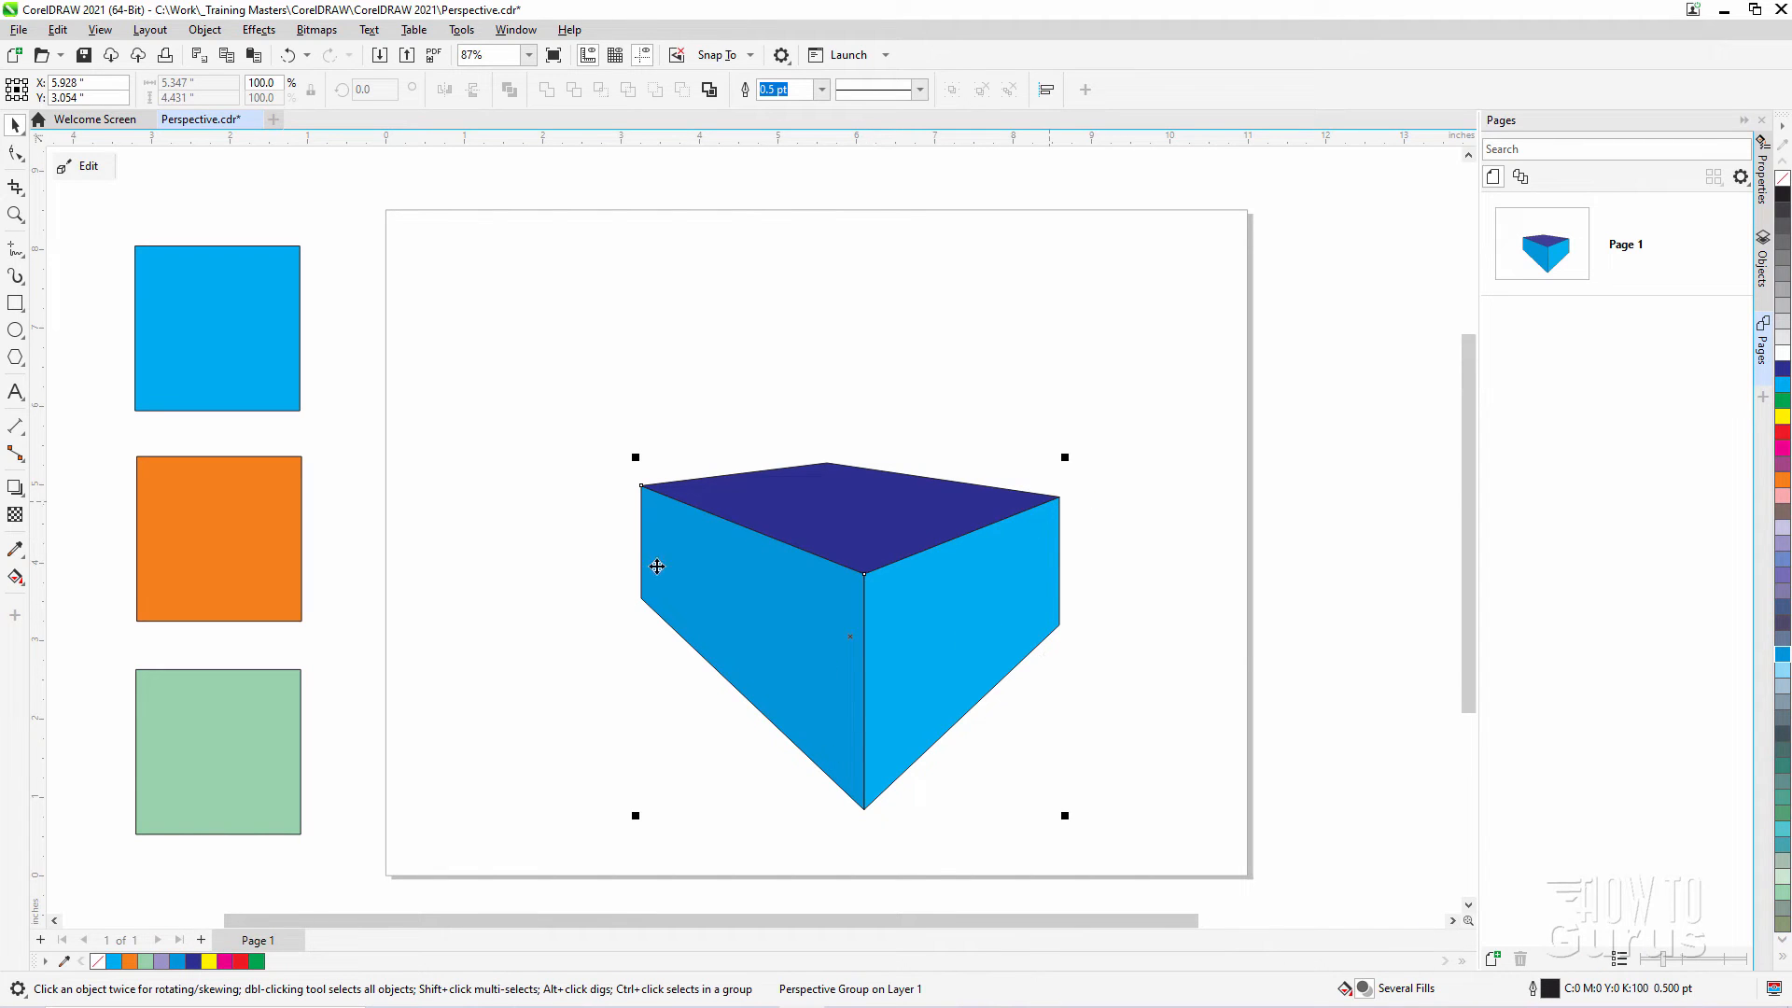
pyautogui.moveTo(903, 678)
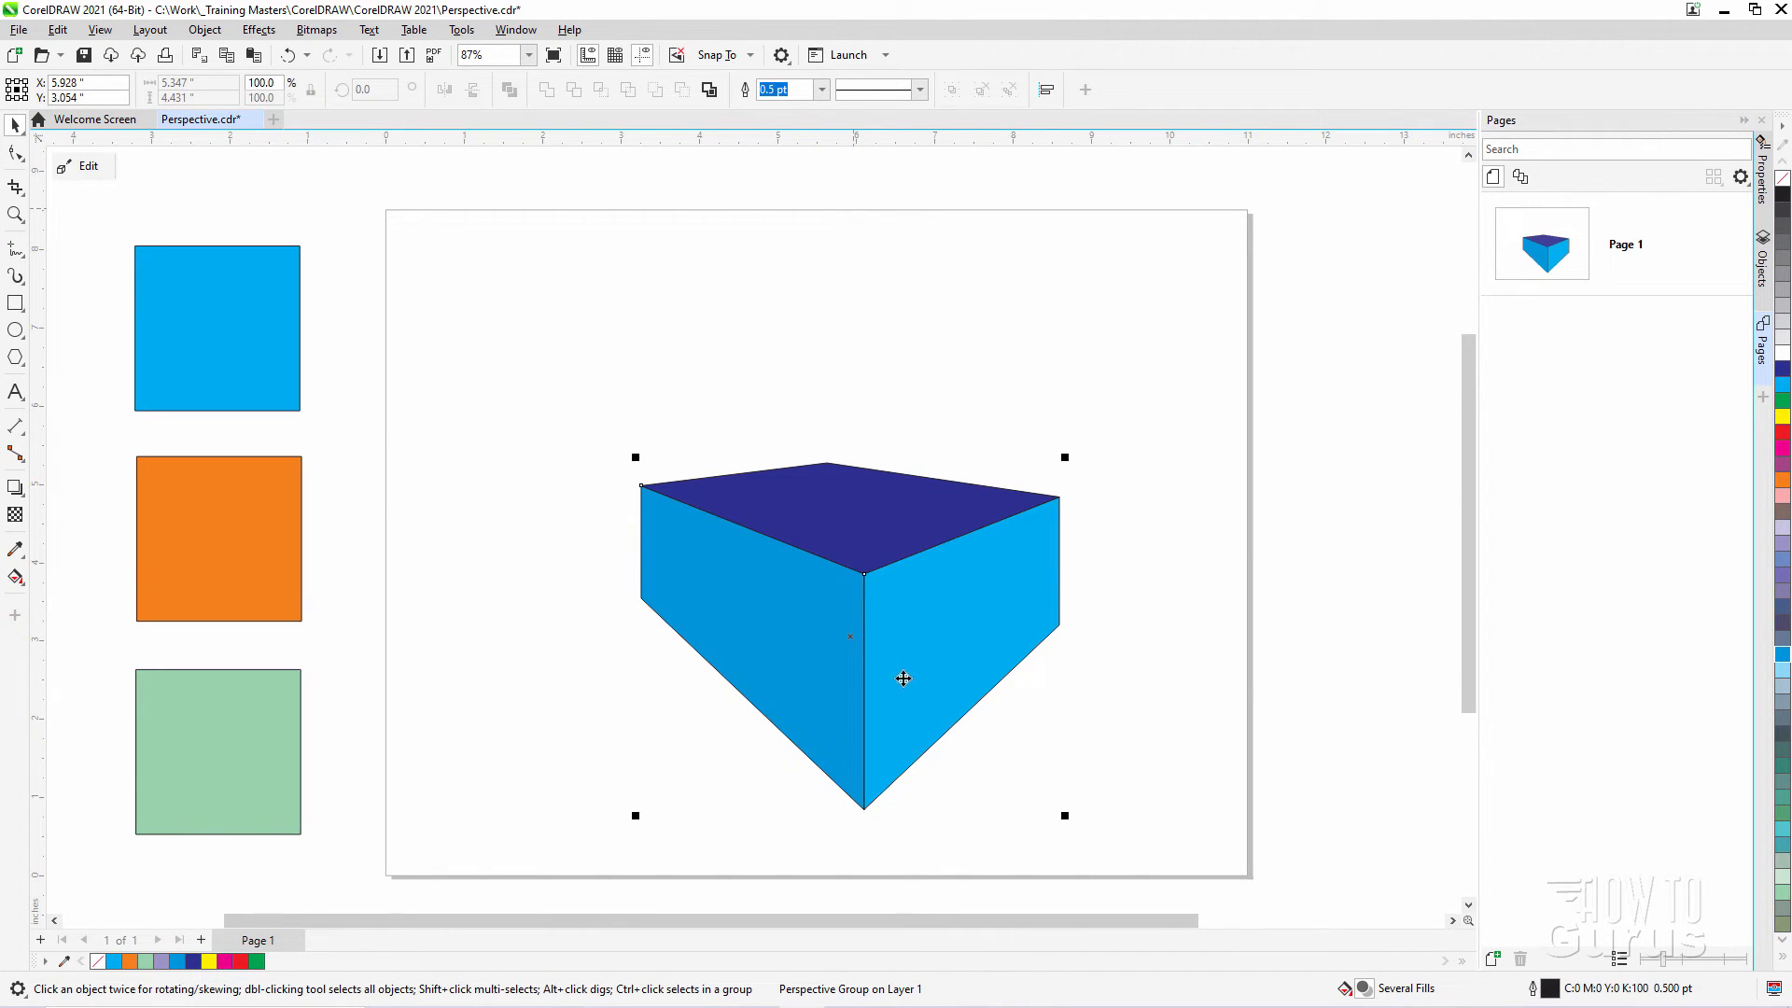
pyautogui.moveTo(909, 758)
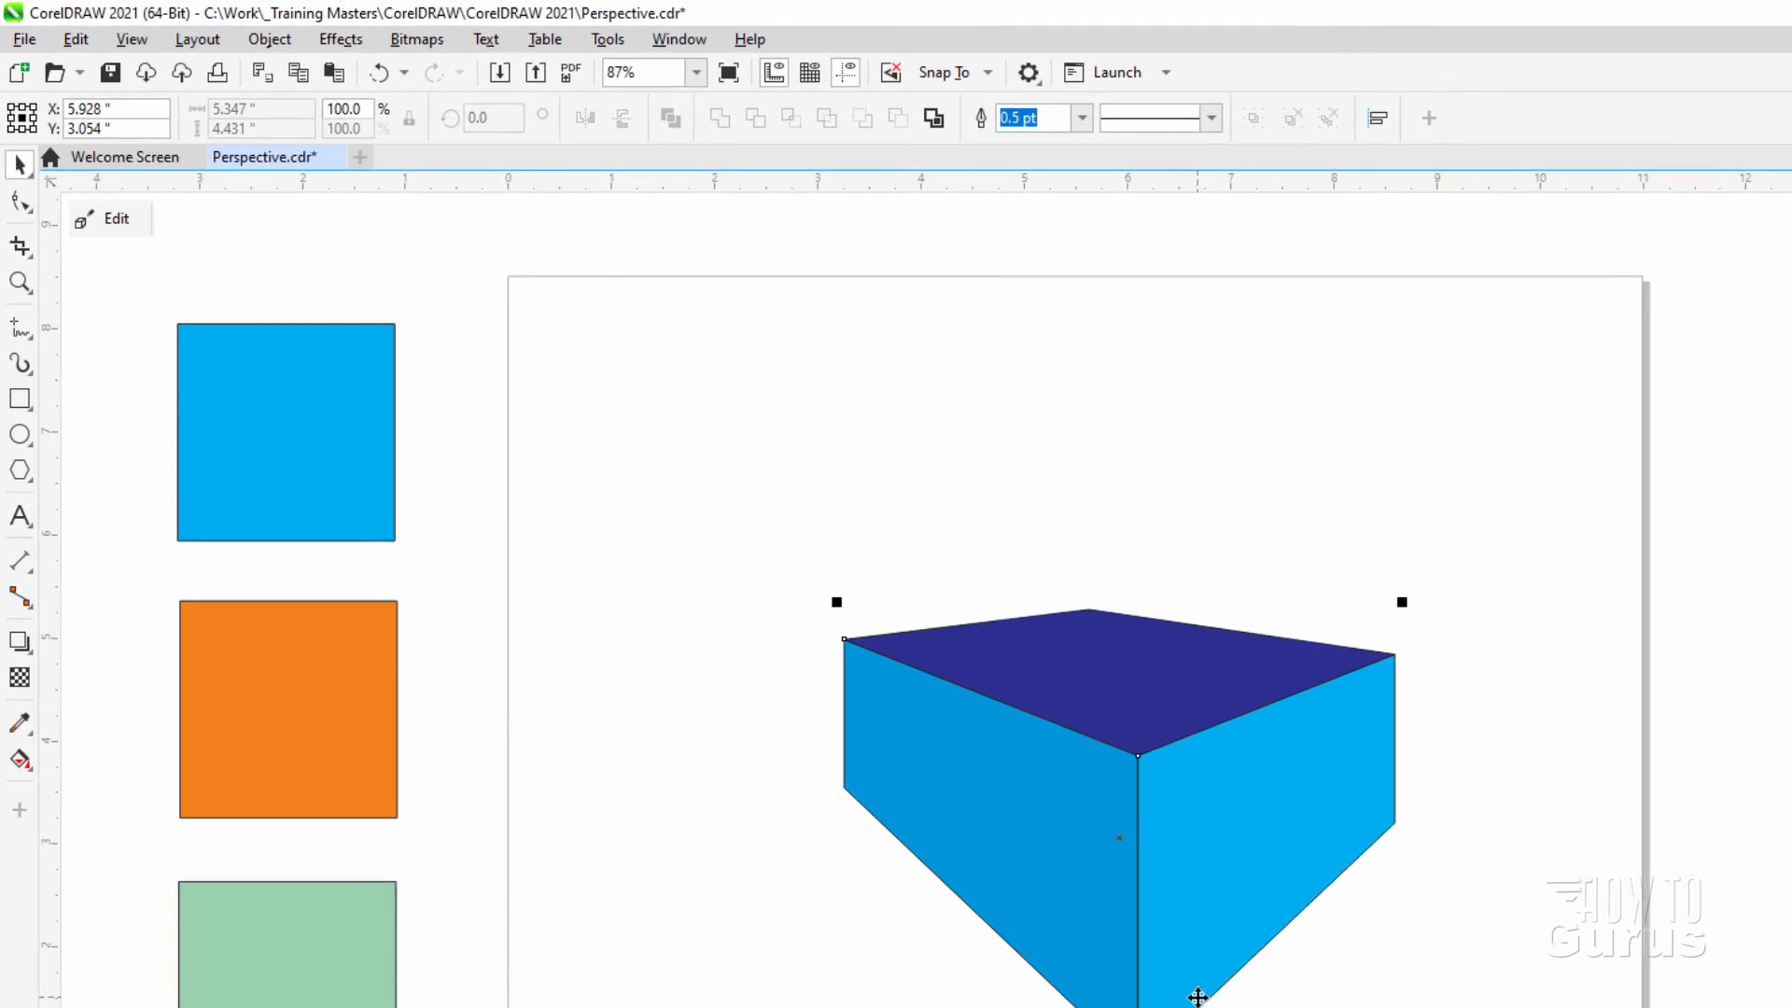
pyautogui.click(307, 44)
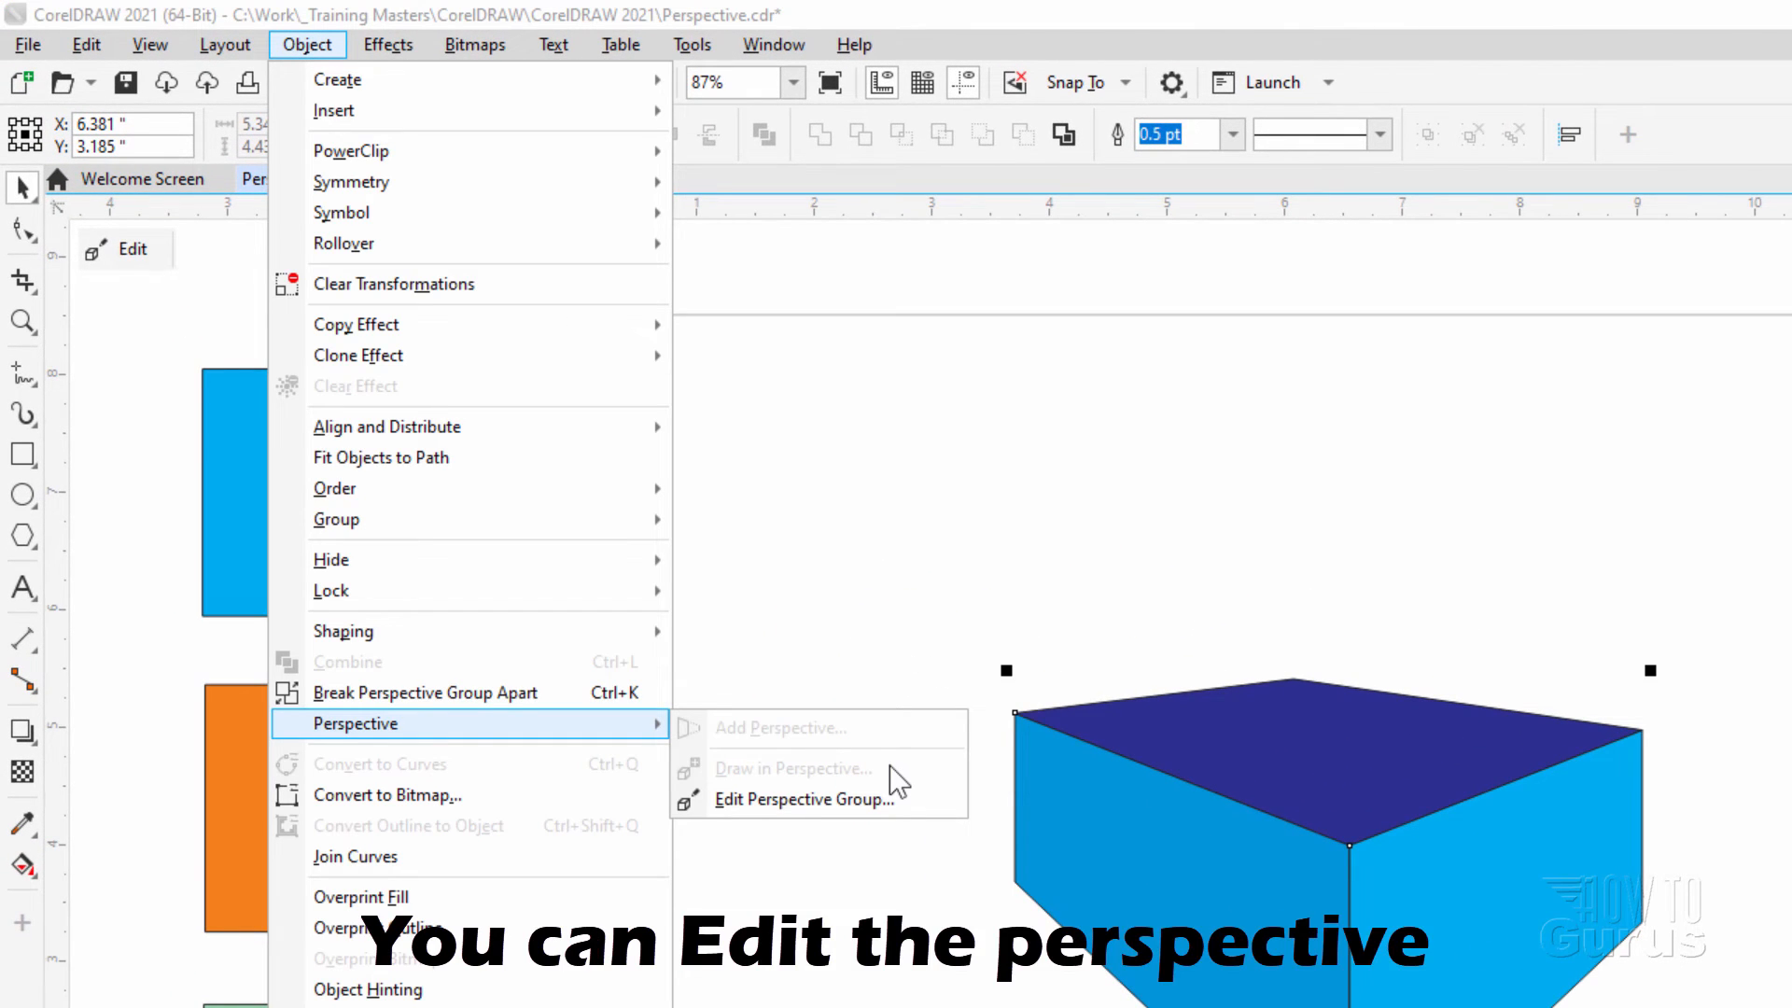
pyautogui.click(806, 799)
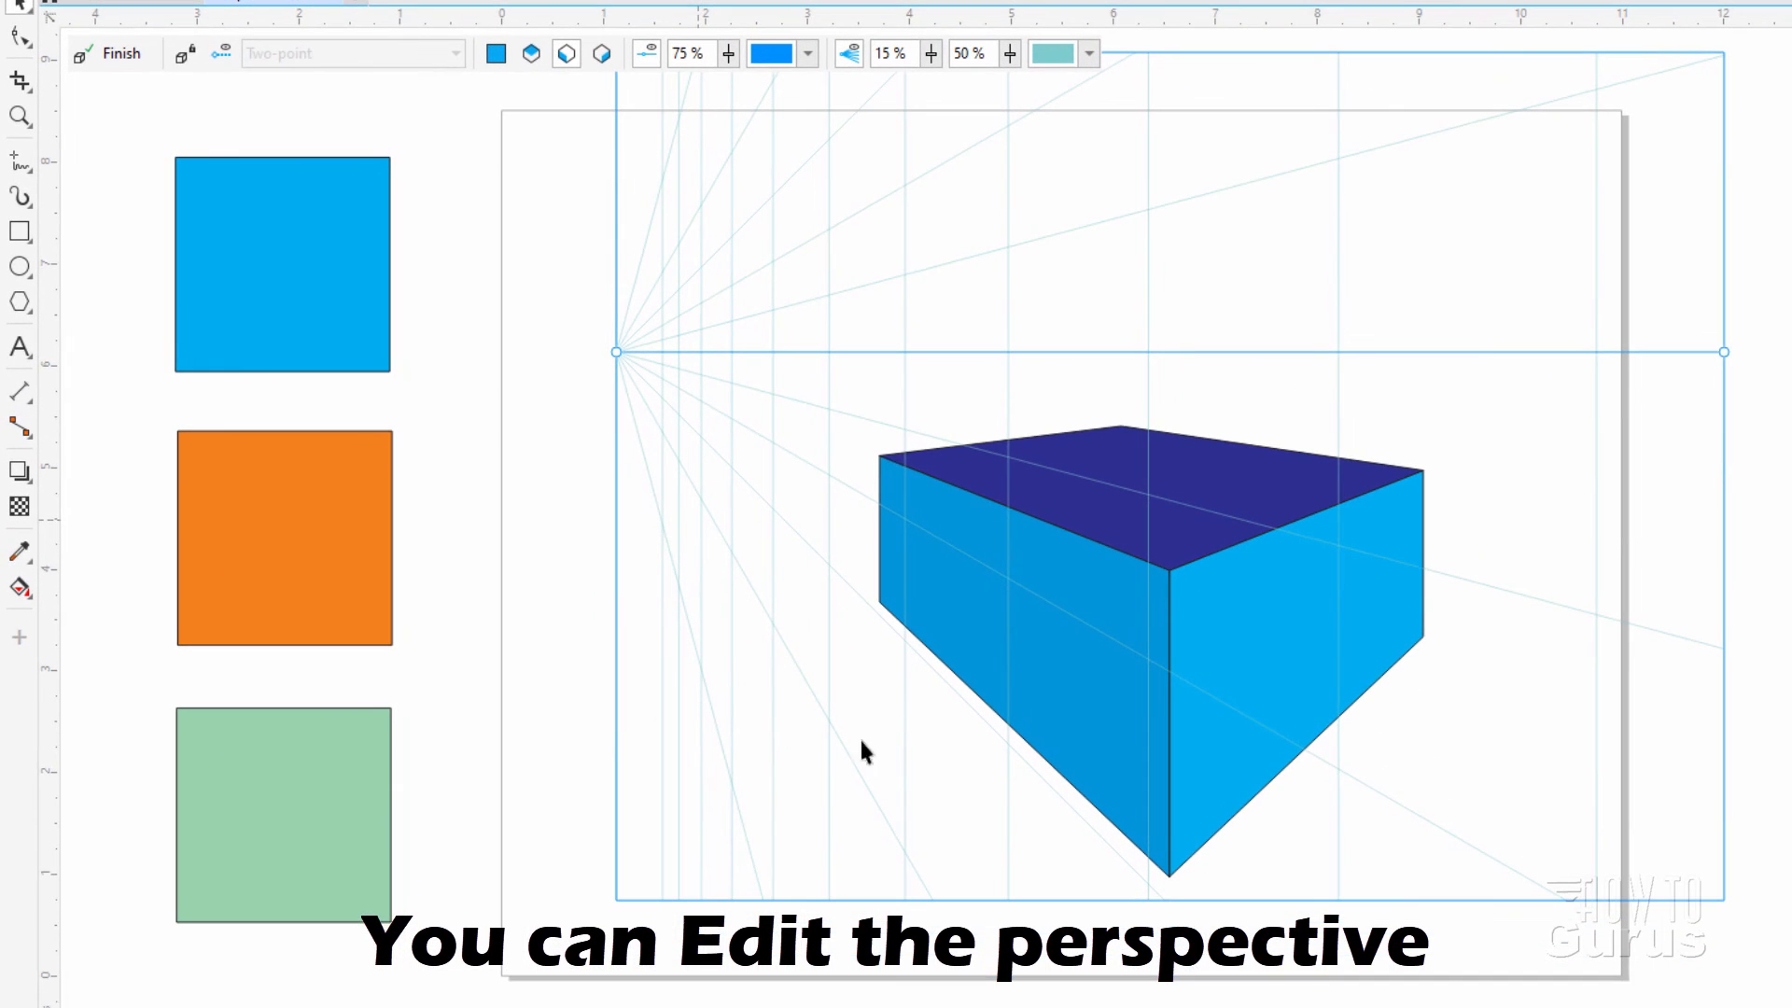
pyautogui.moveTo(1263, 531)
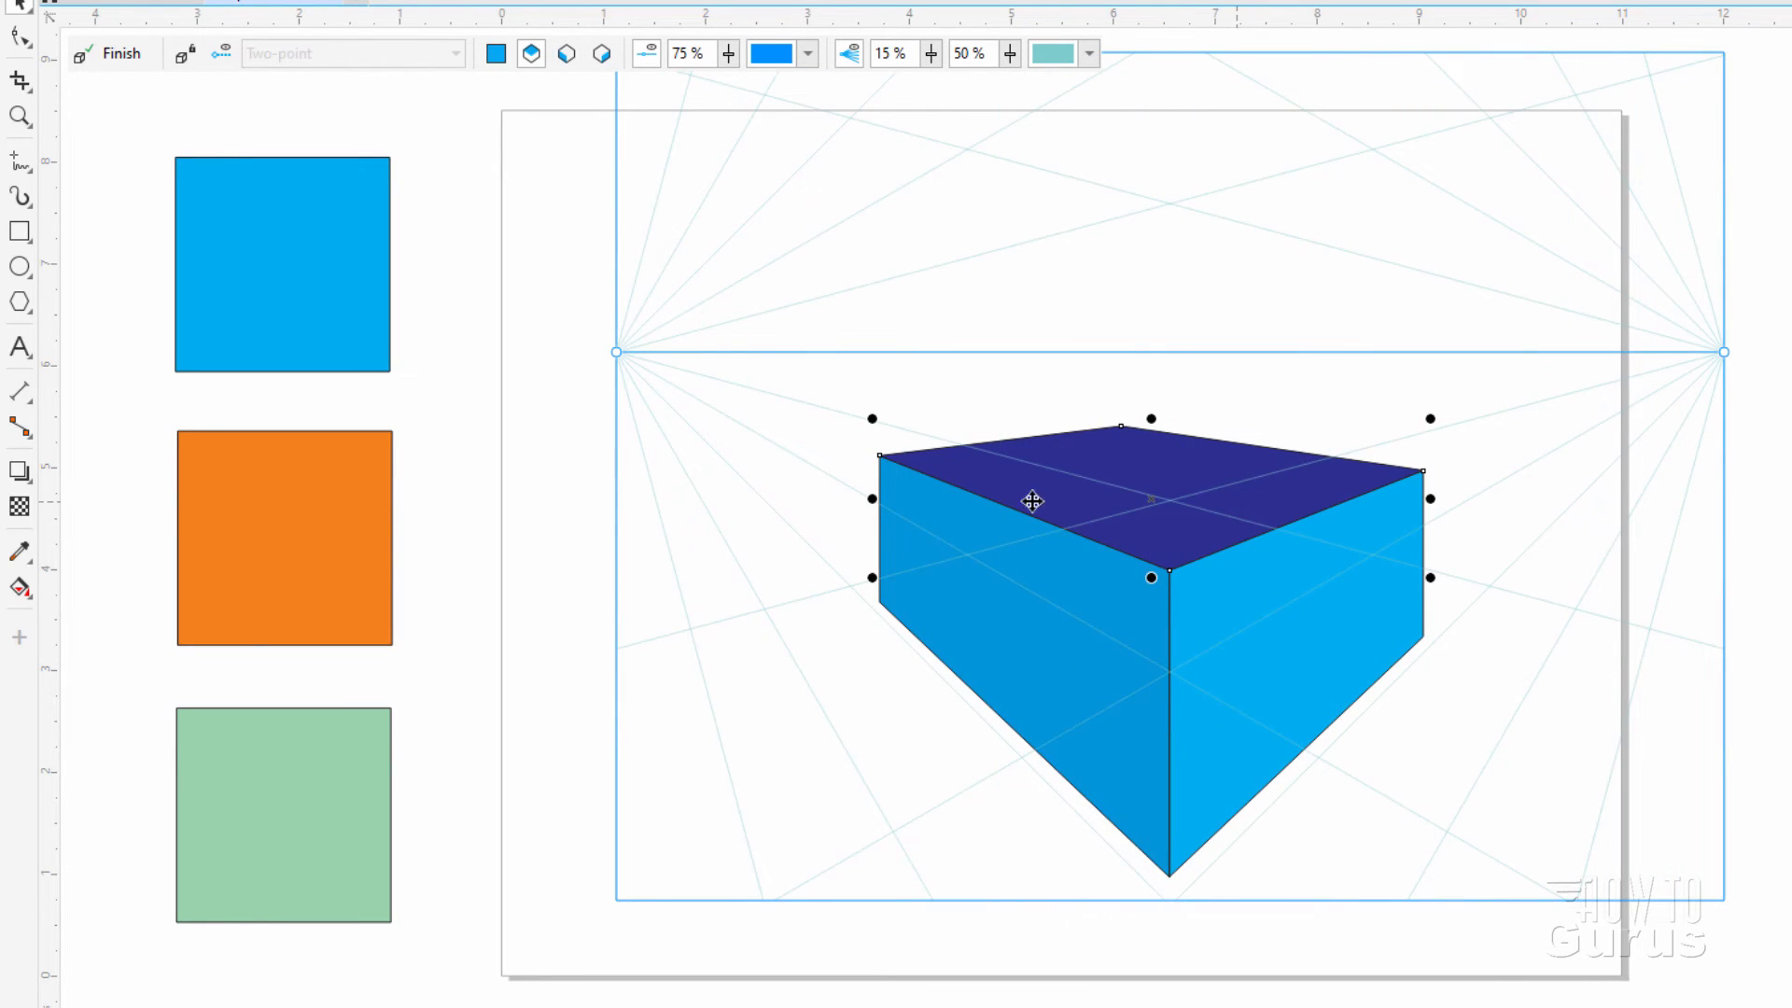
pyautogui.click(120, 53)
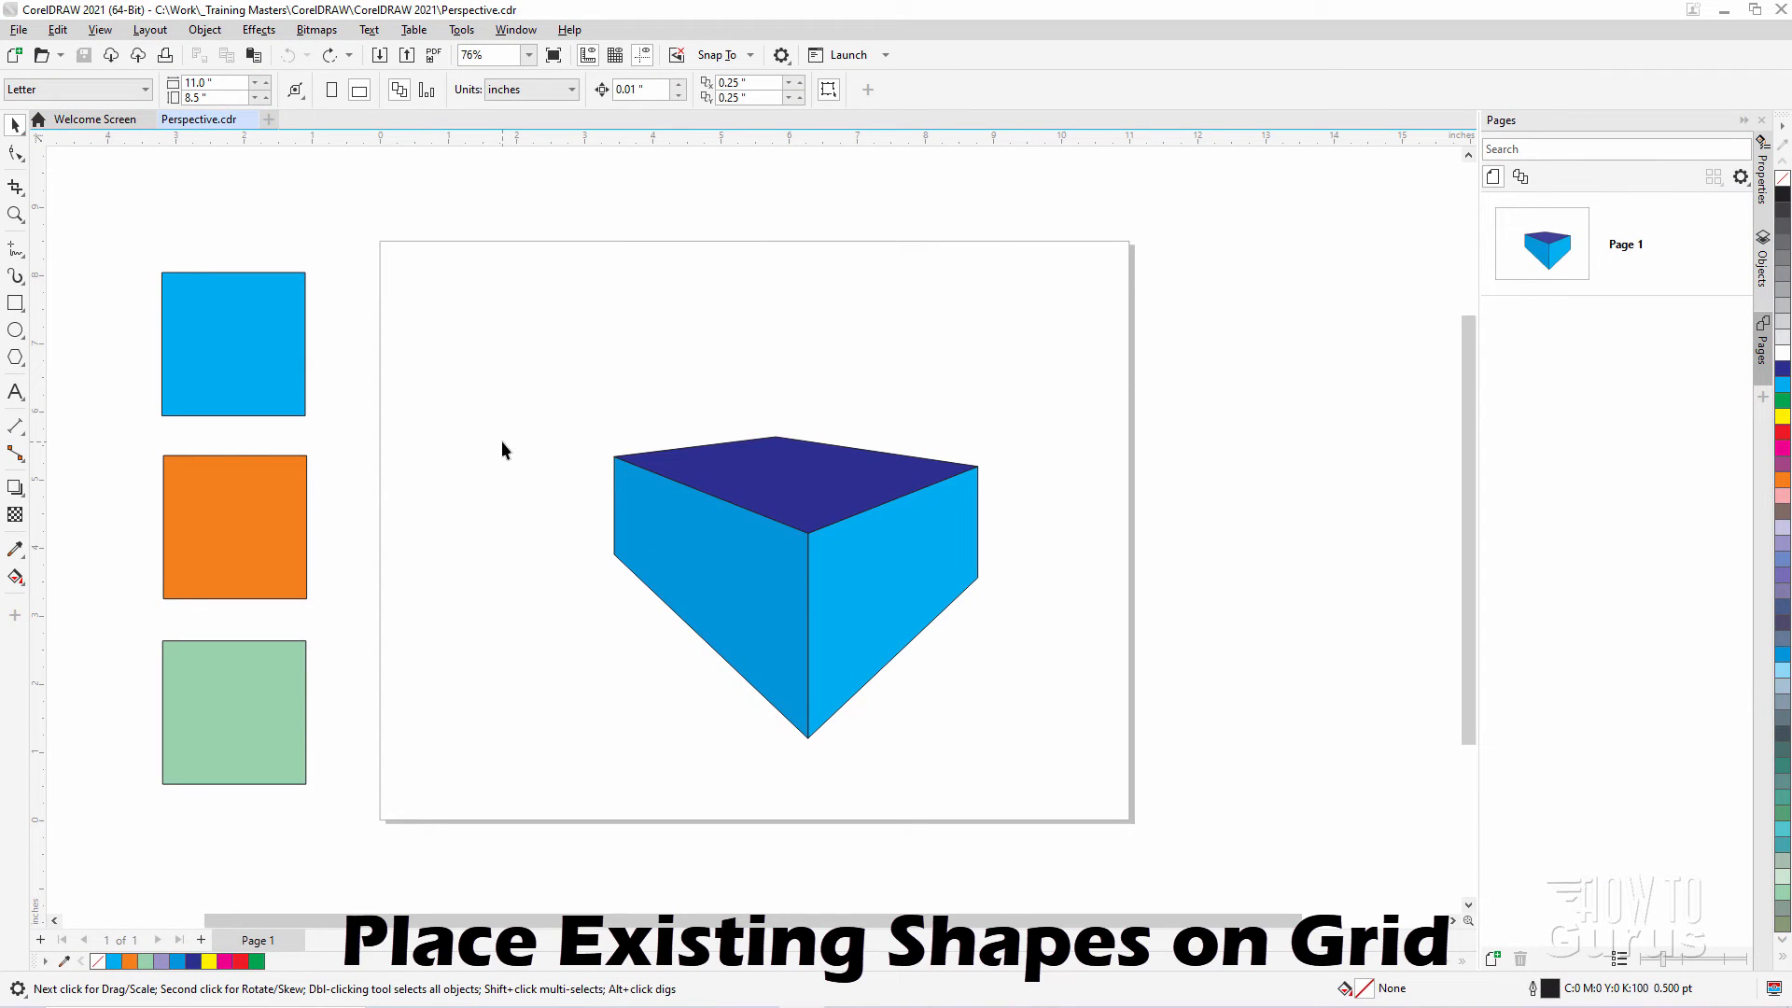
# Delete the two-point box and start a fresh one-point perspective grid
pyautogui.press('Delete')
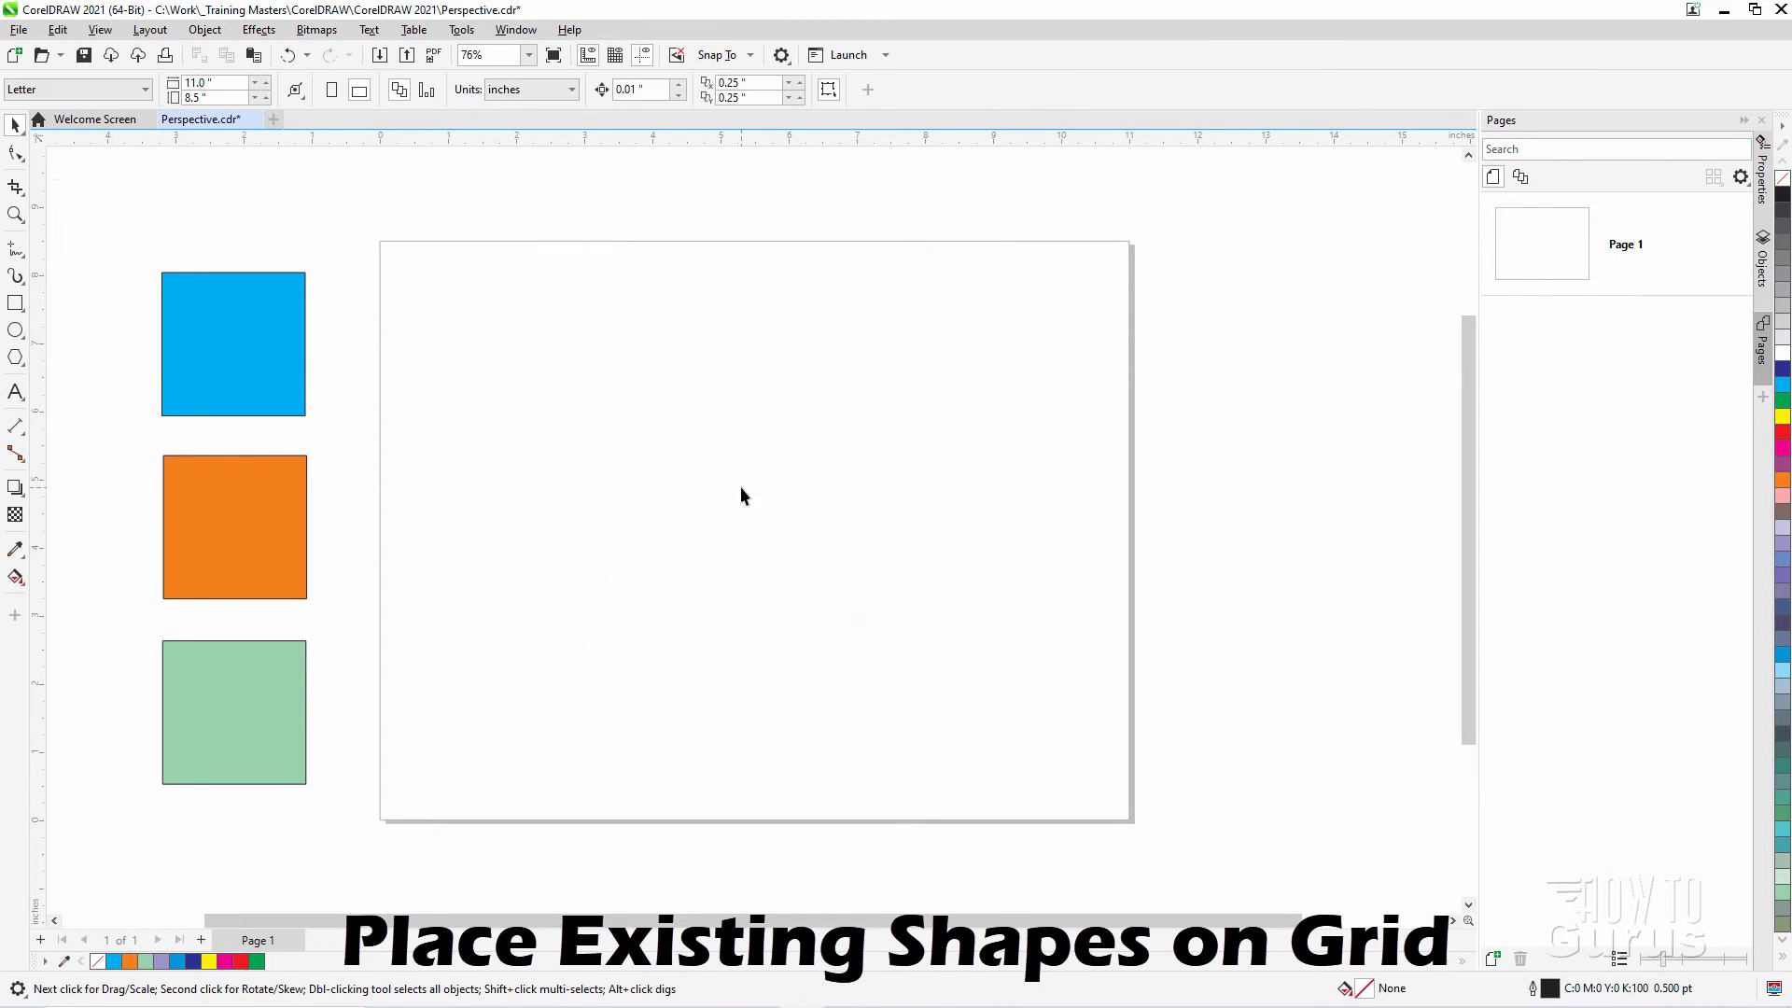
pyautogui.moveTo(498, 324)
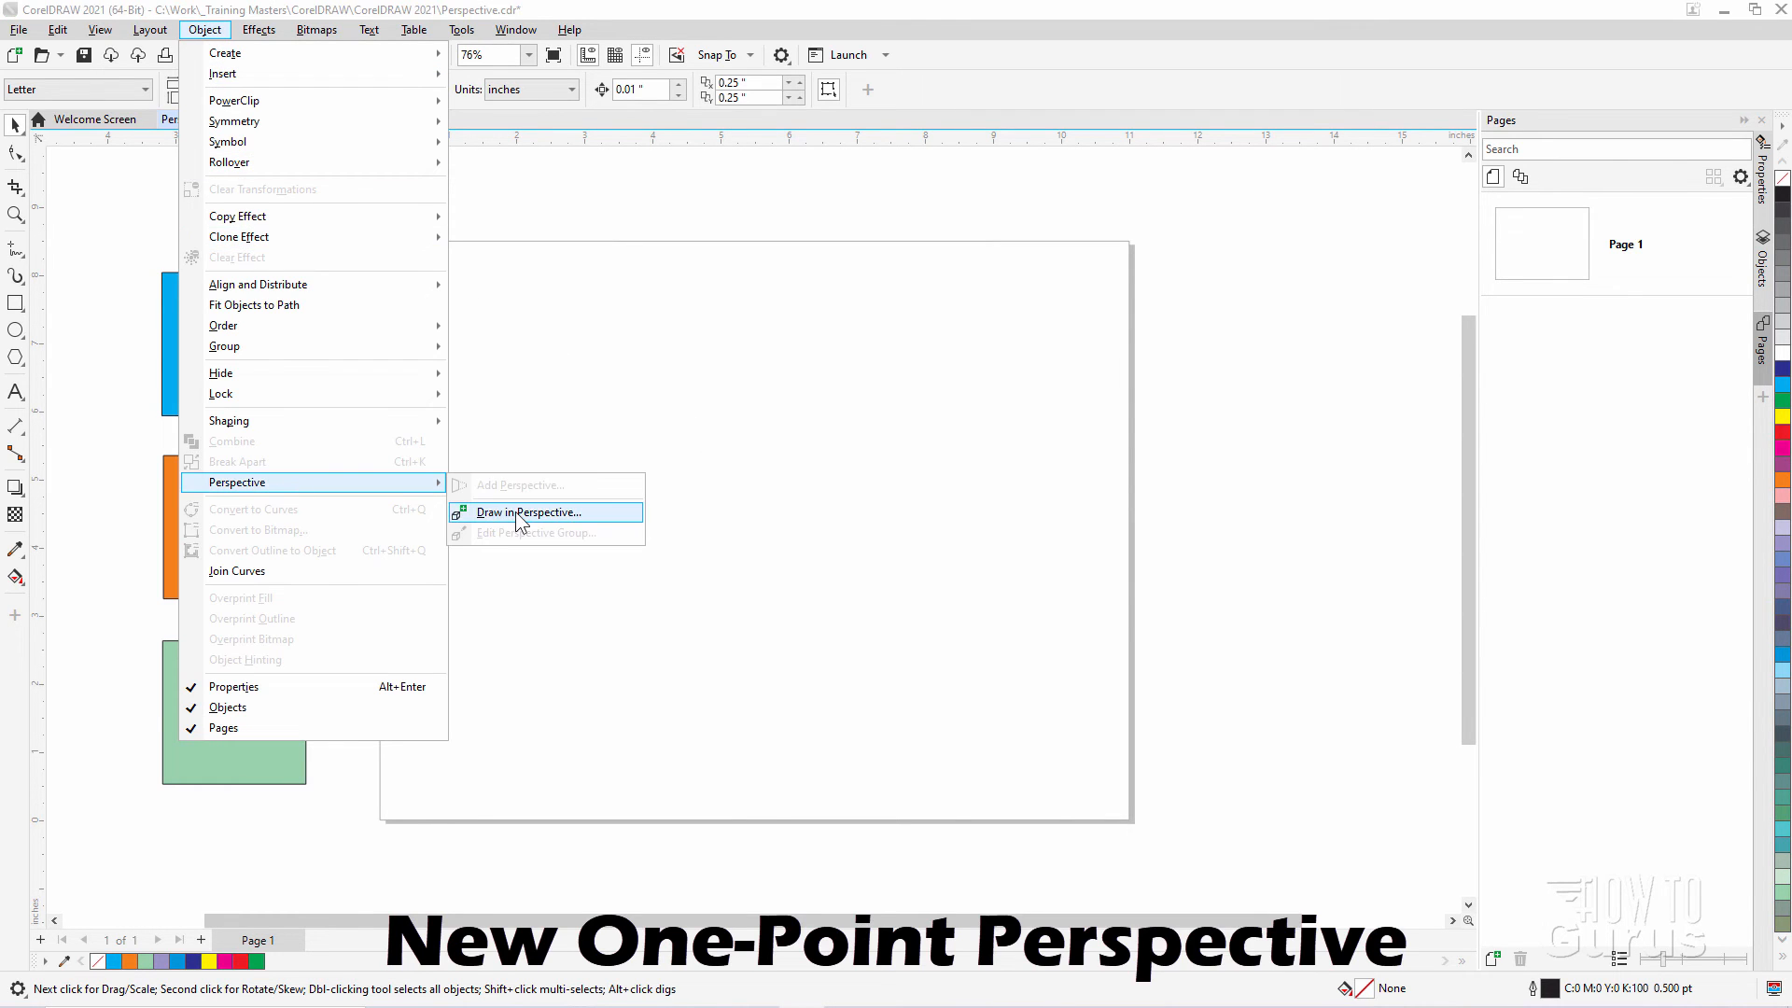
pyautogui.click(528, 512)
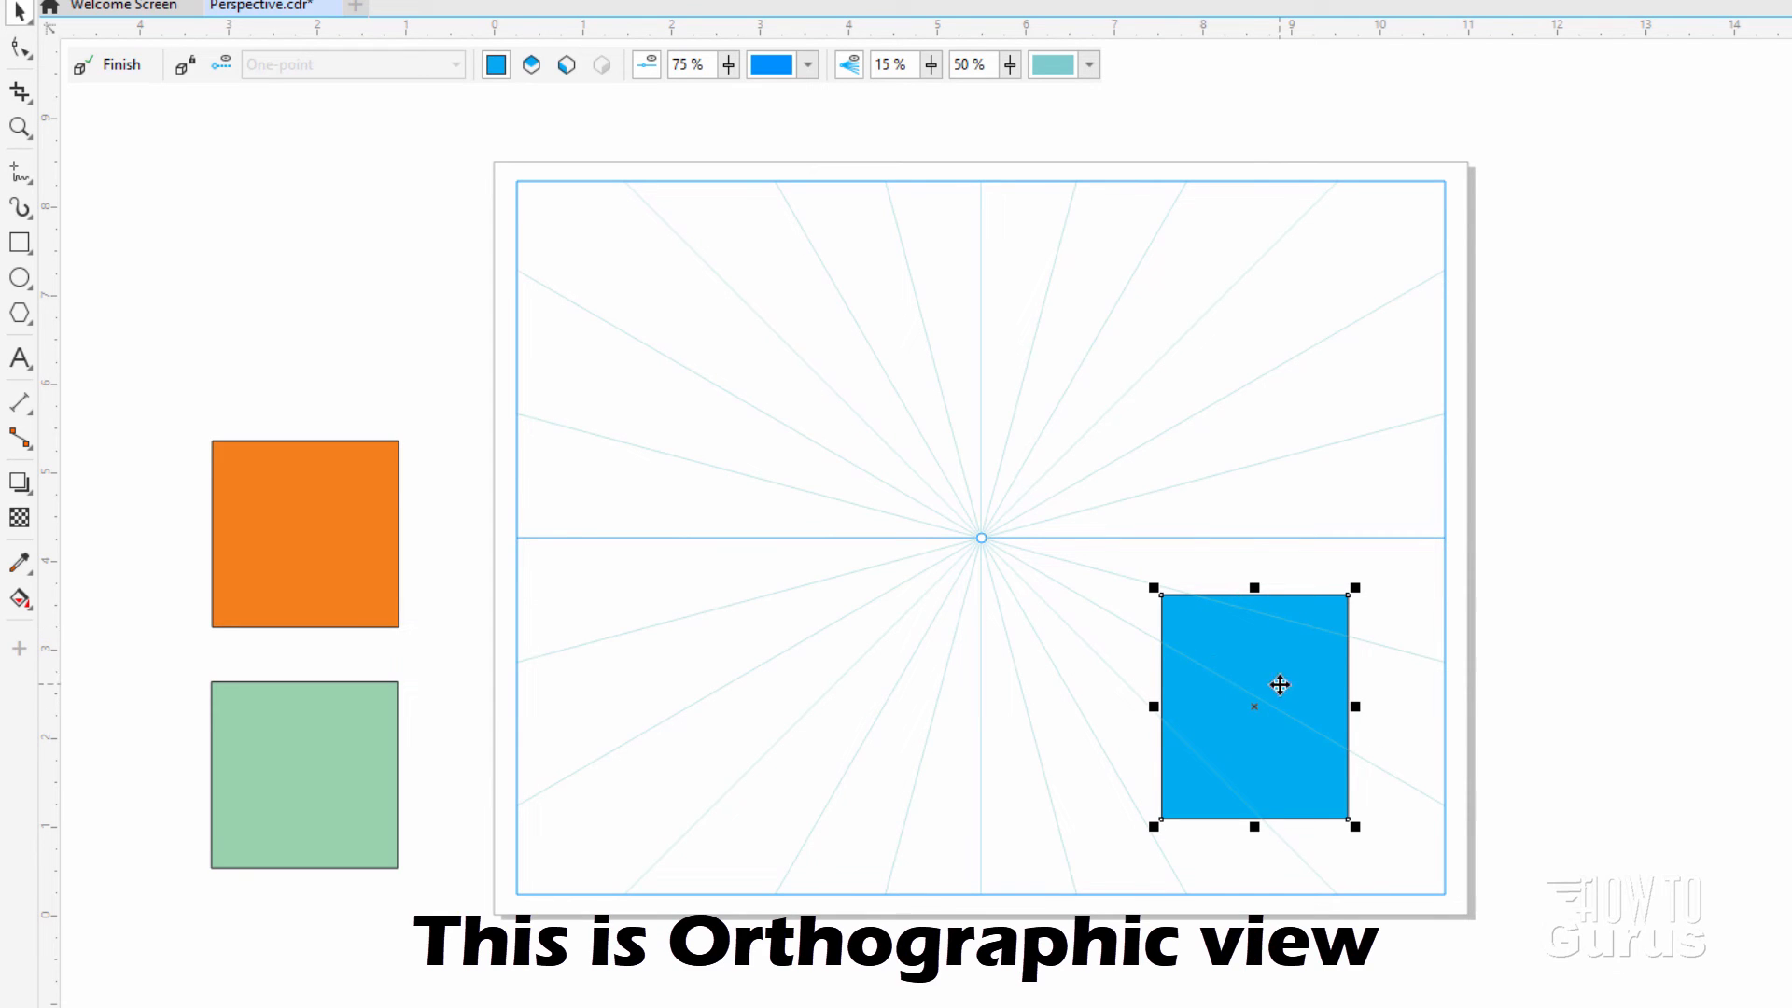
# Move the orange square onto the one-point grid's top plane above the blue square
pyautogui.click(304, 533)
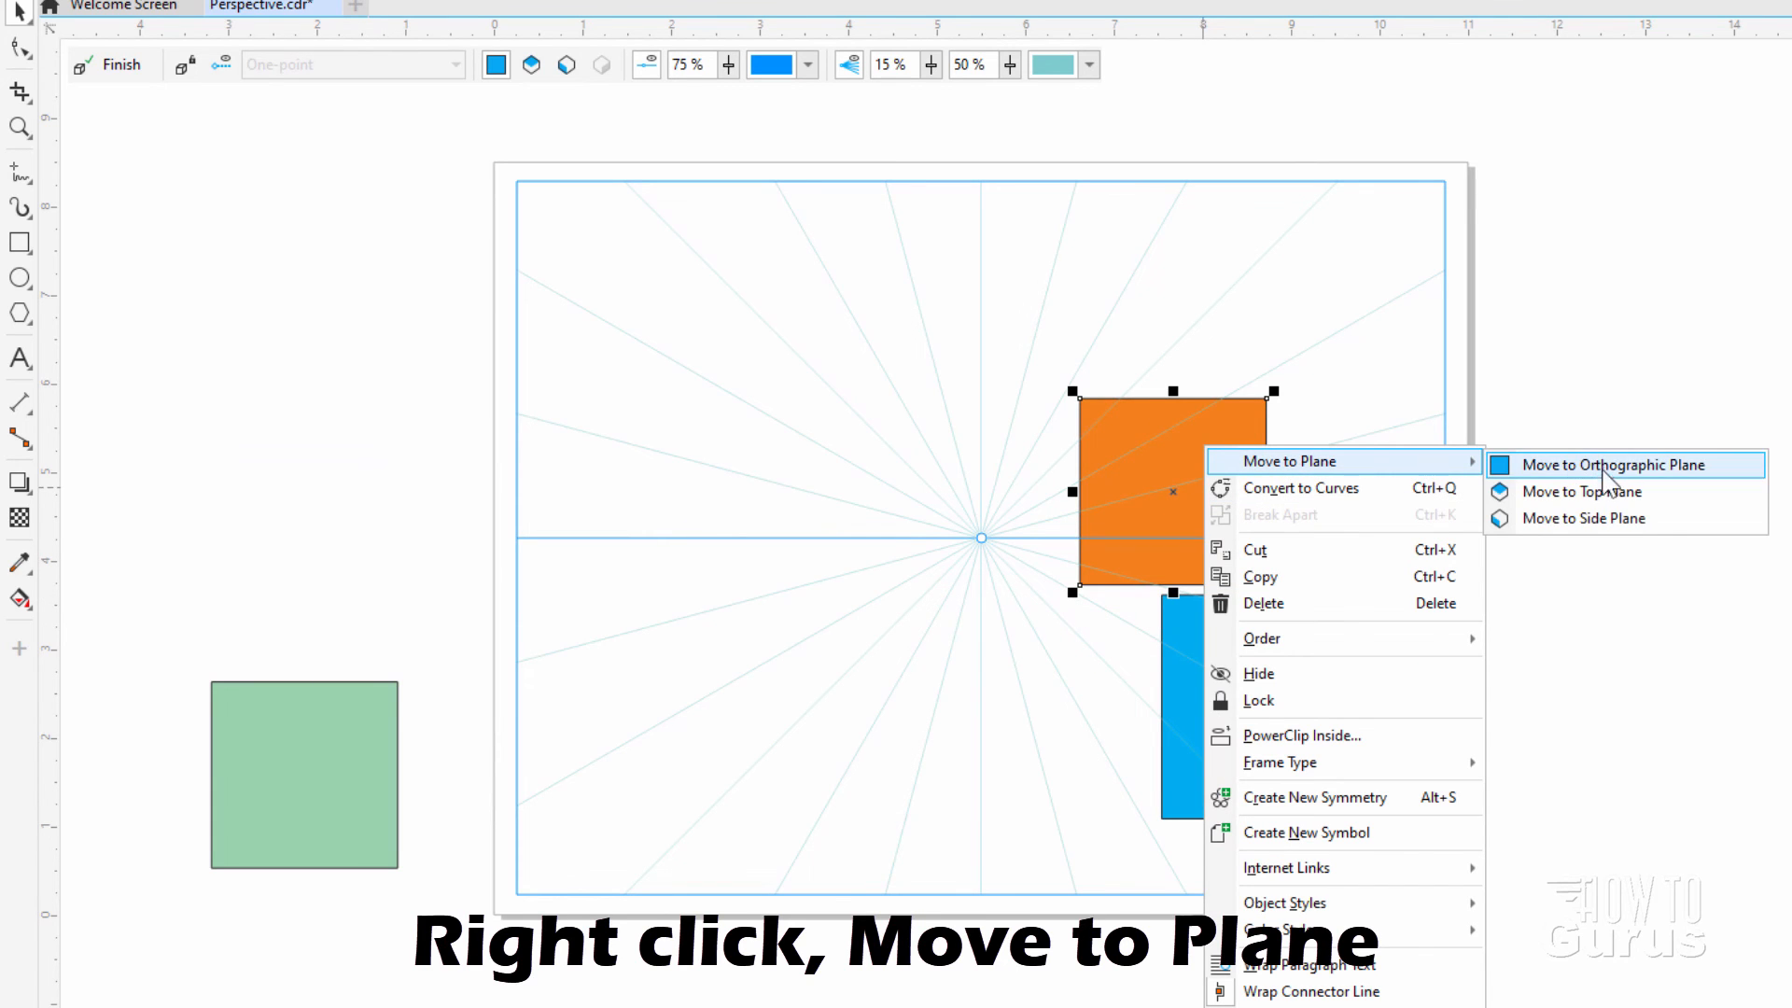
pyautogui.click(1613, 464)
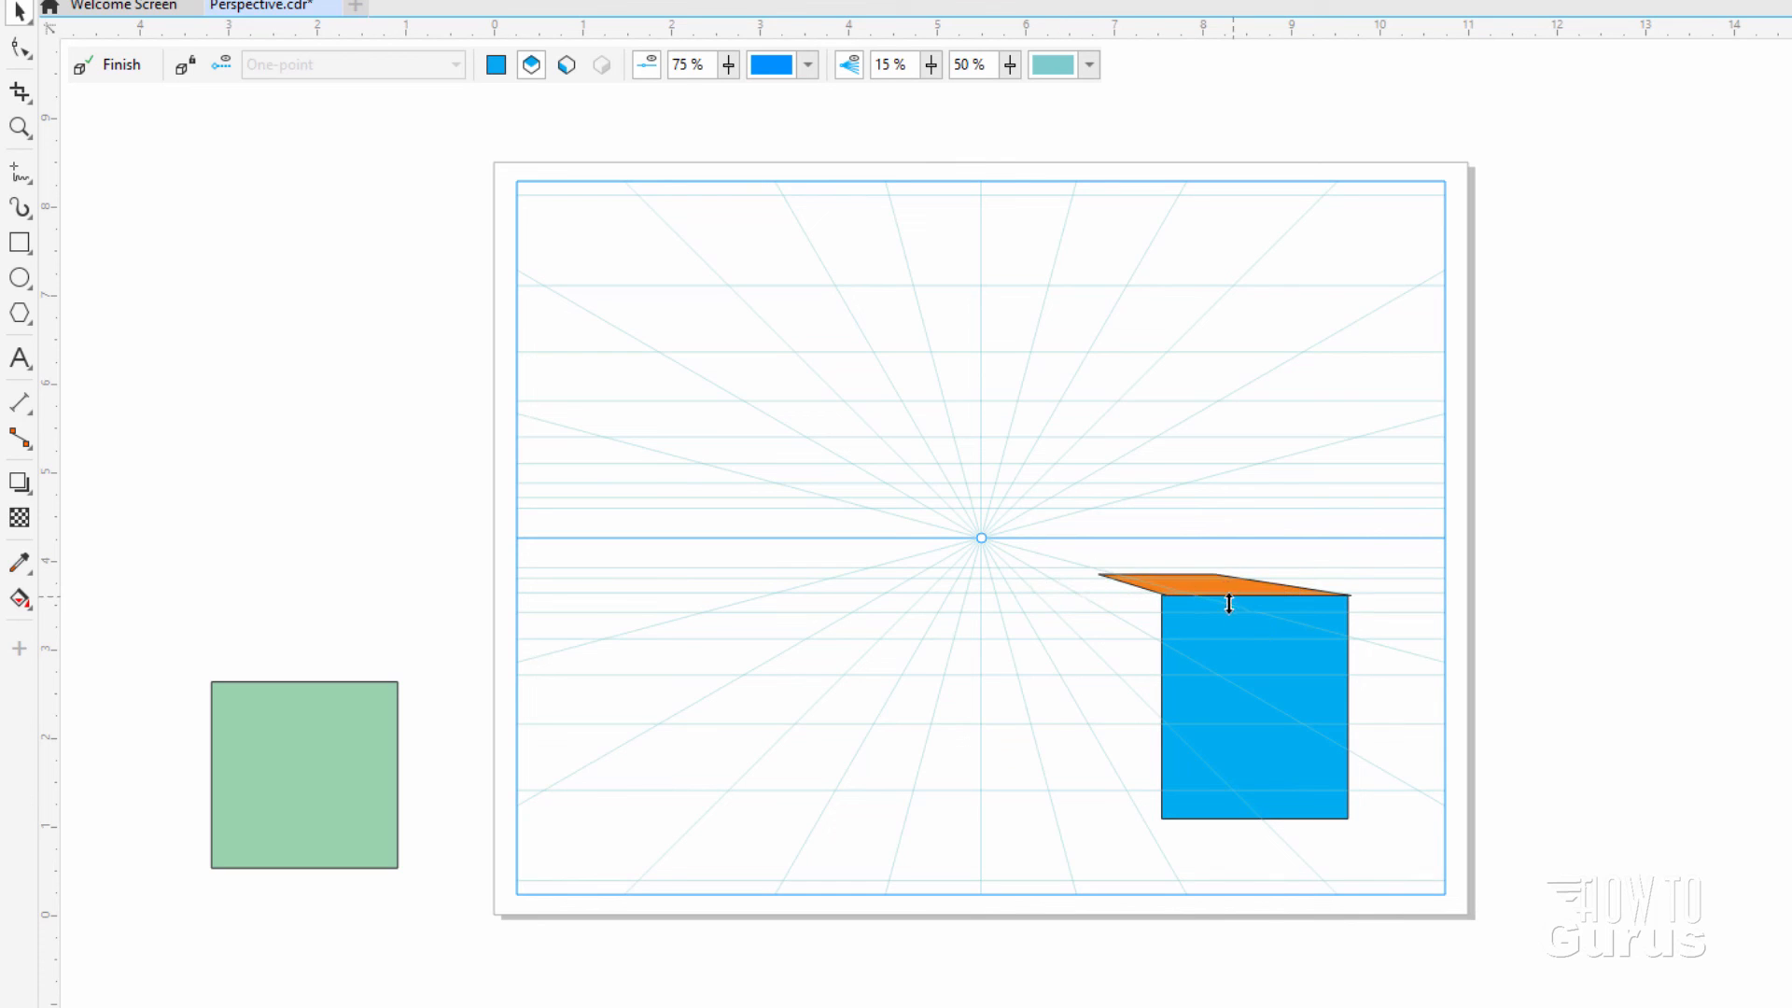
pyautogui.moveTo(652, 698)
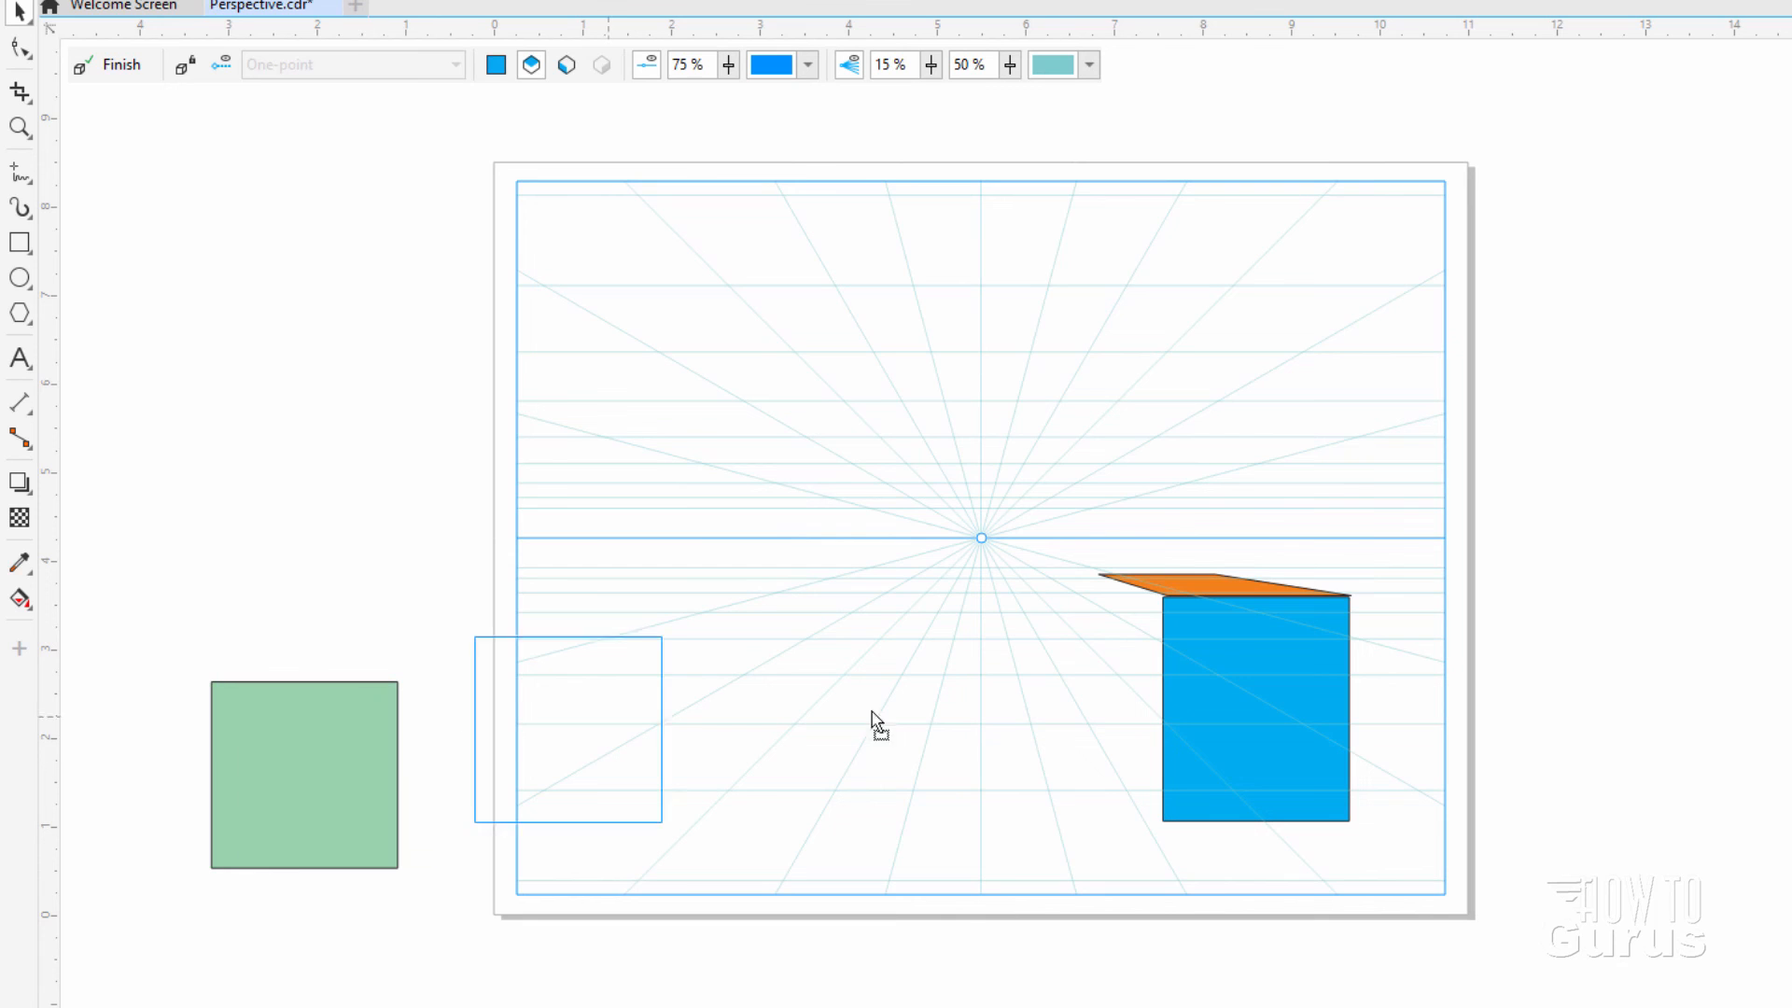
# Move the green square to the side plane as the left face, then select the orange top
pyautogui.rightClick(1105, 751)
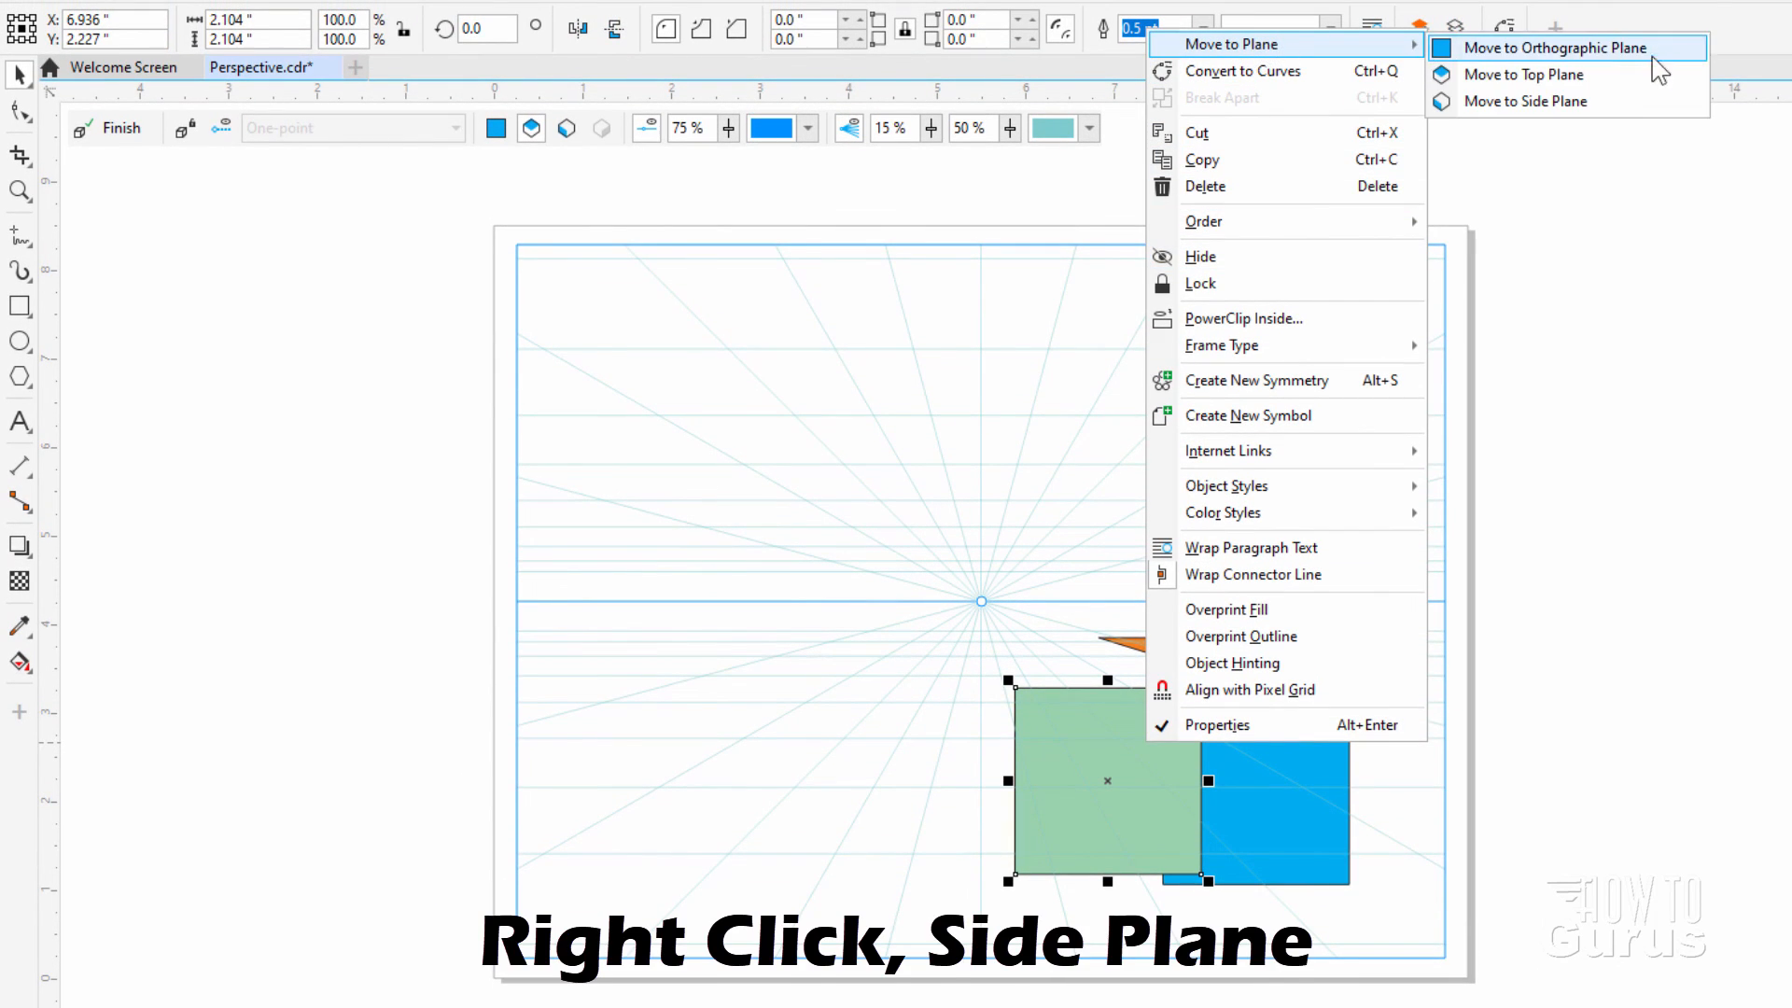
pyautogui.click(1527, 101)
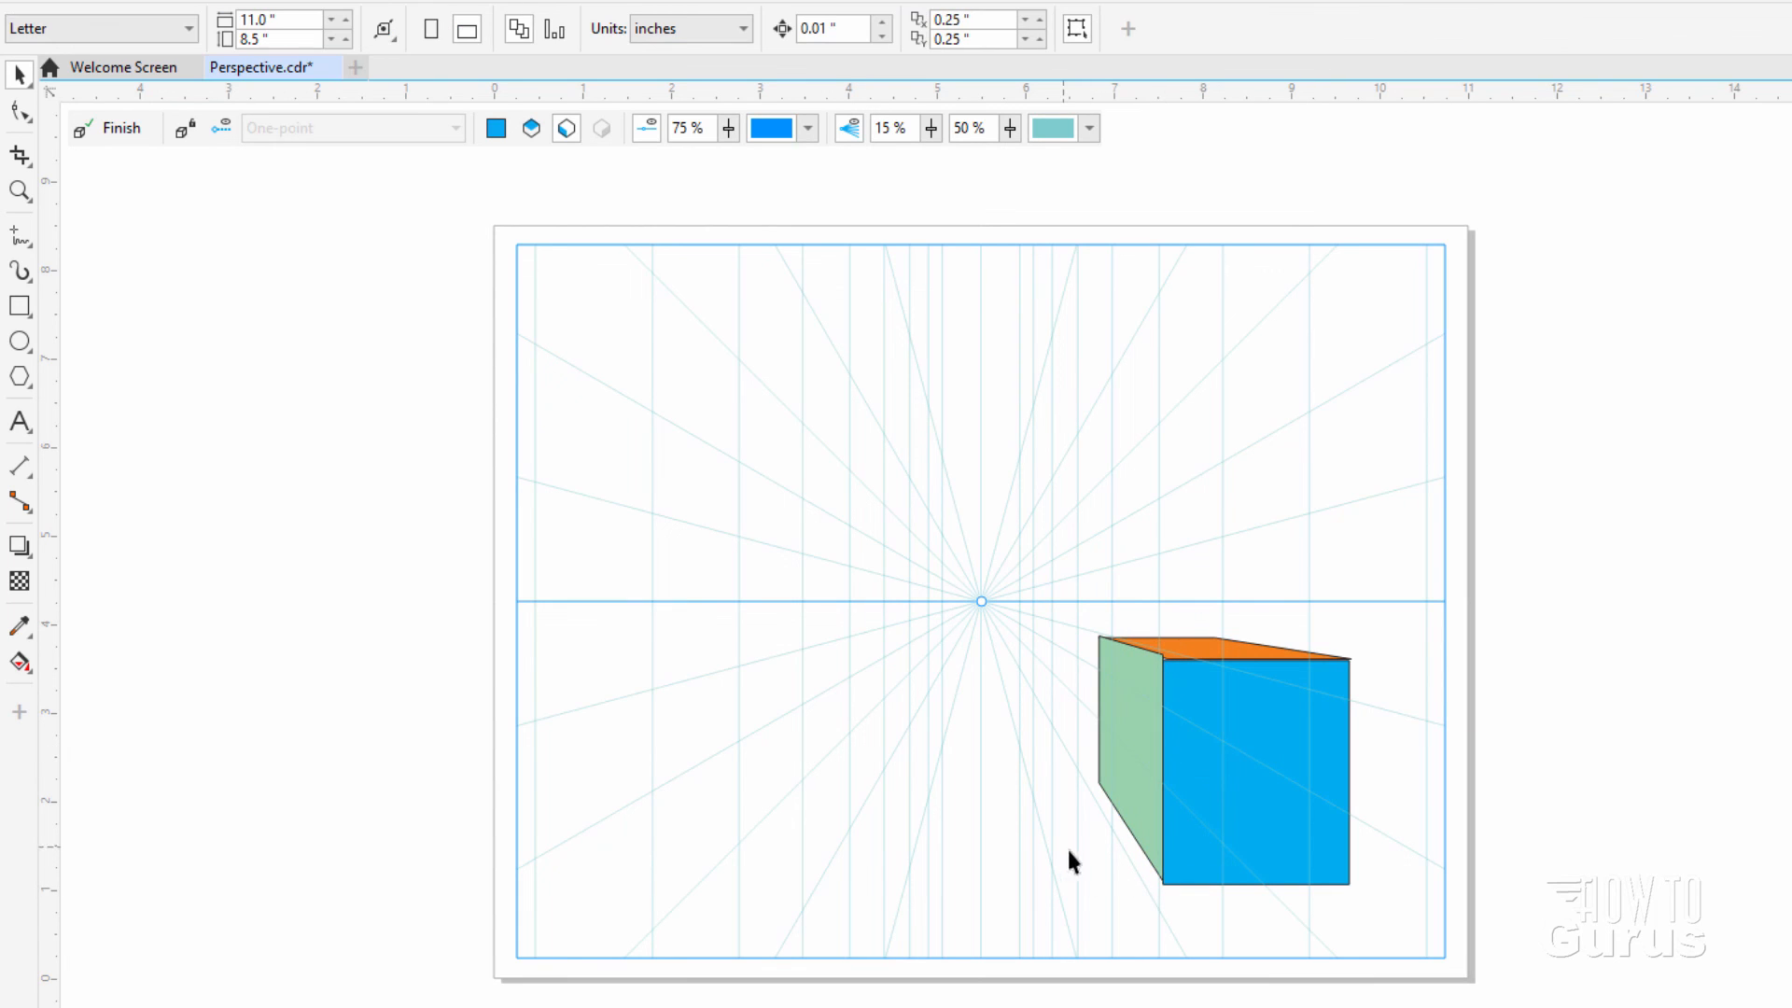
pyautogui.click(1131, 760)
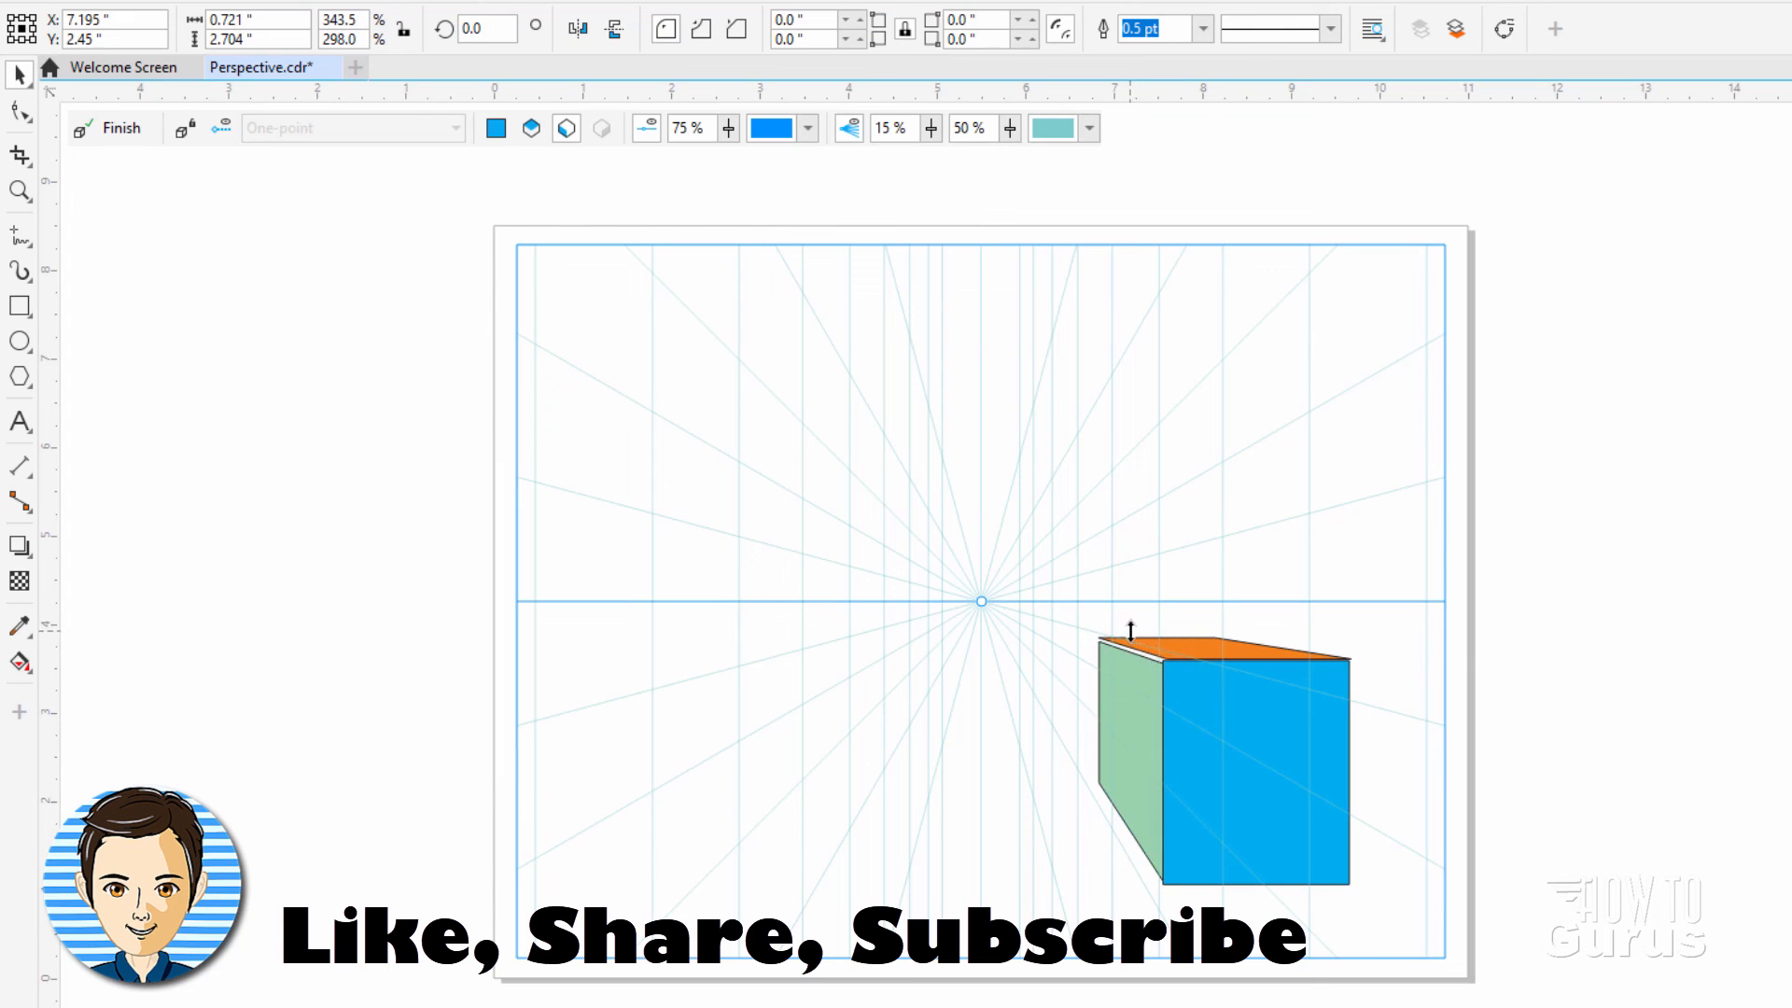
pyautogui.moveTo(1032, 779)
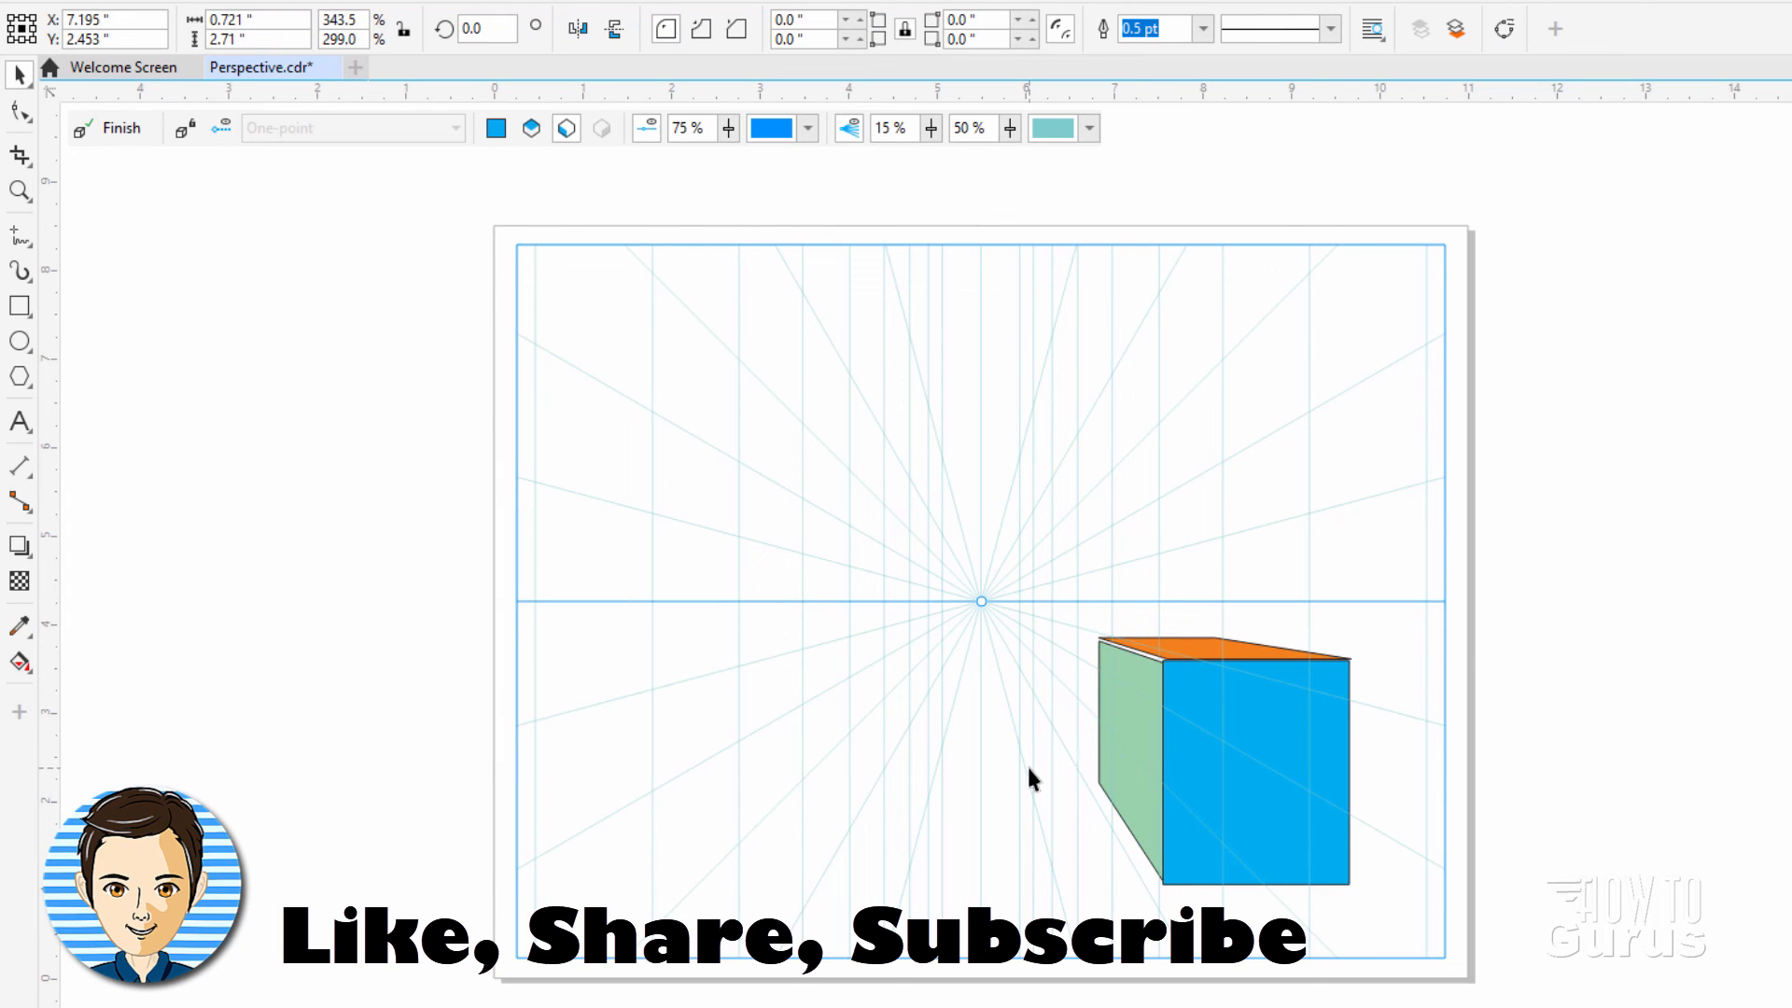